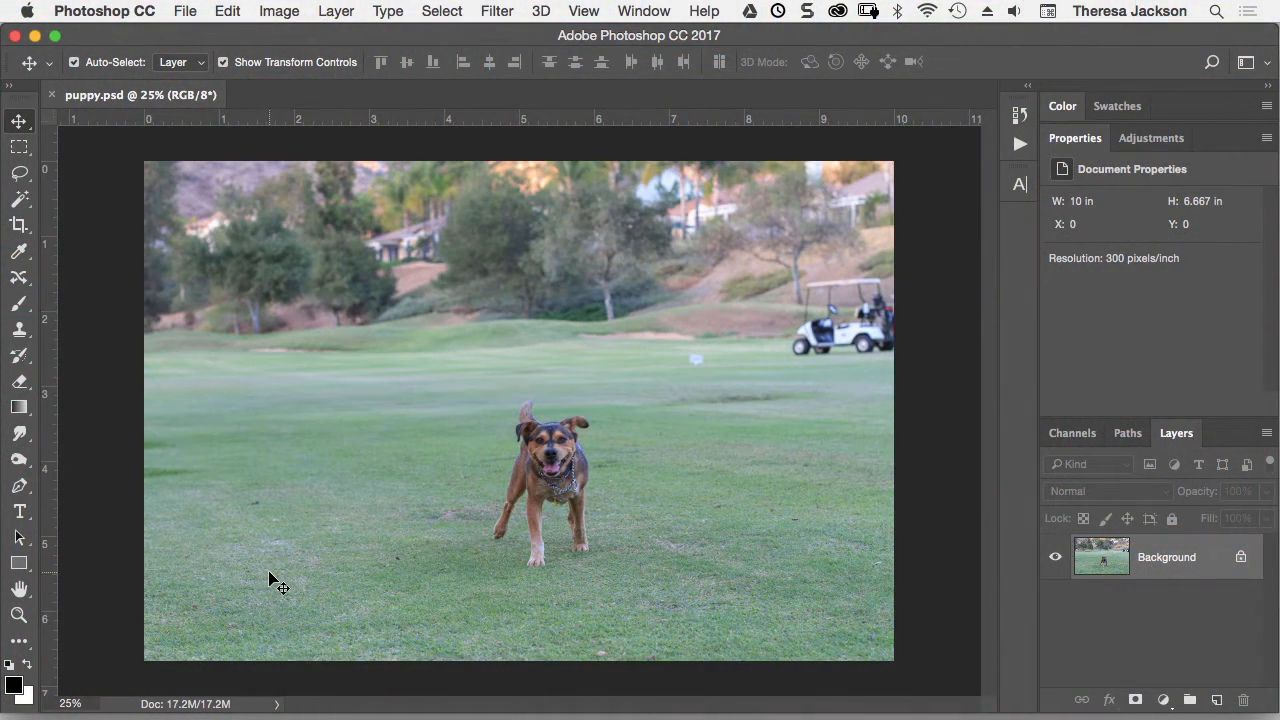
pyautogui.moveTo(350, 612)
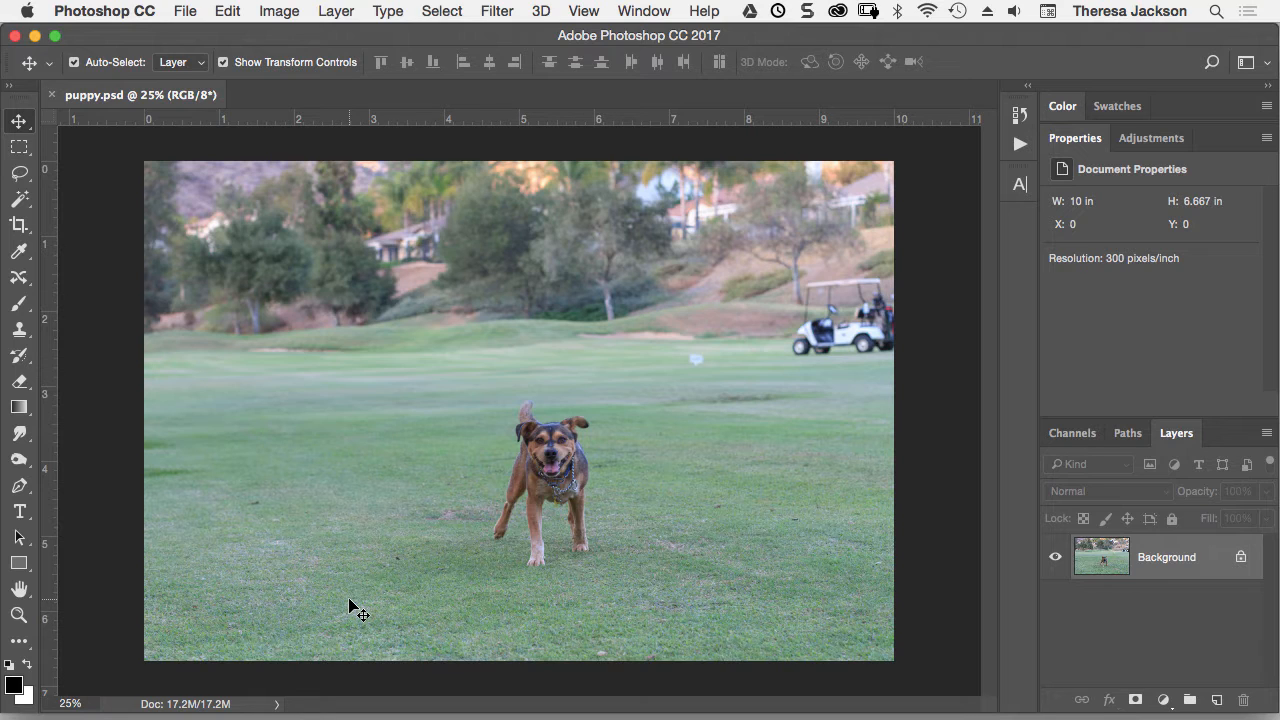
pyautogui.moveTo(368, 604)
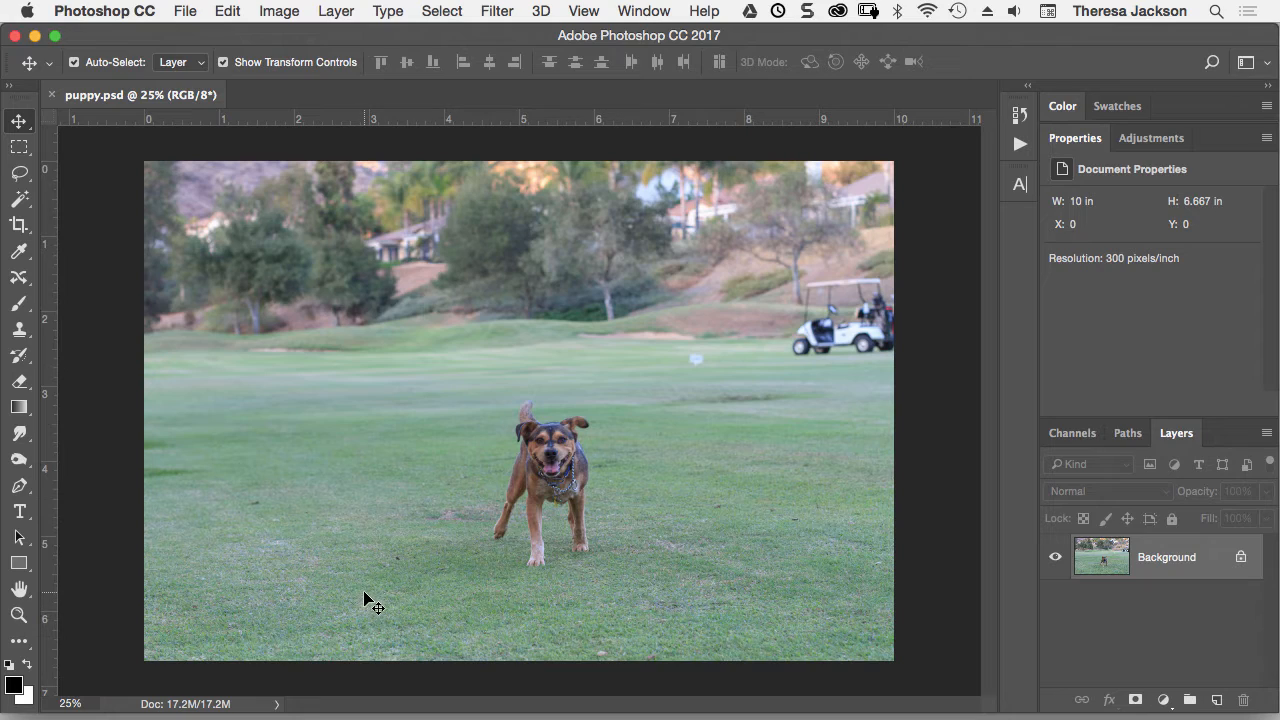
pyautogui.moveTo(380, 600)
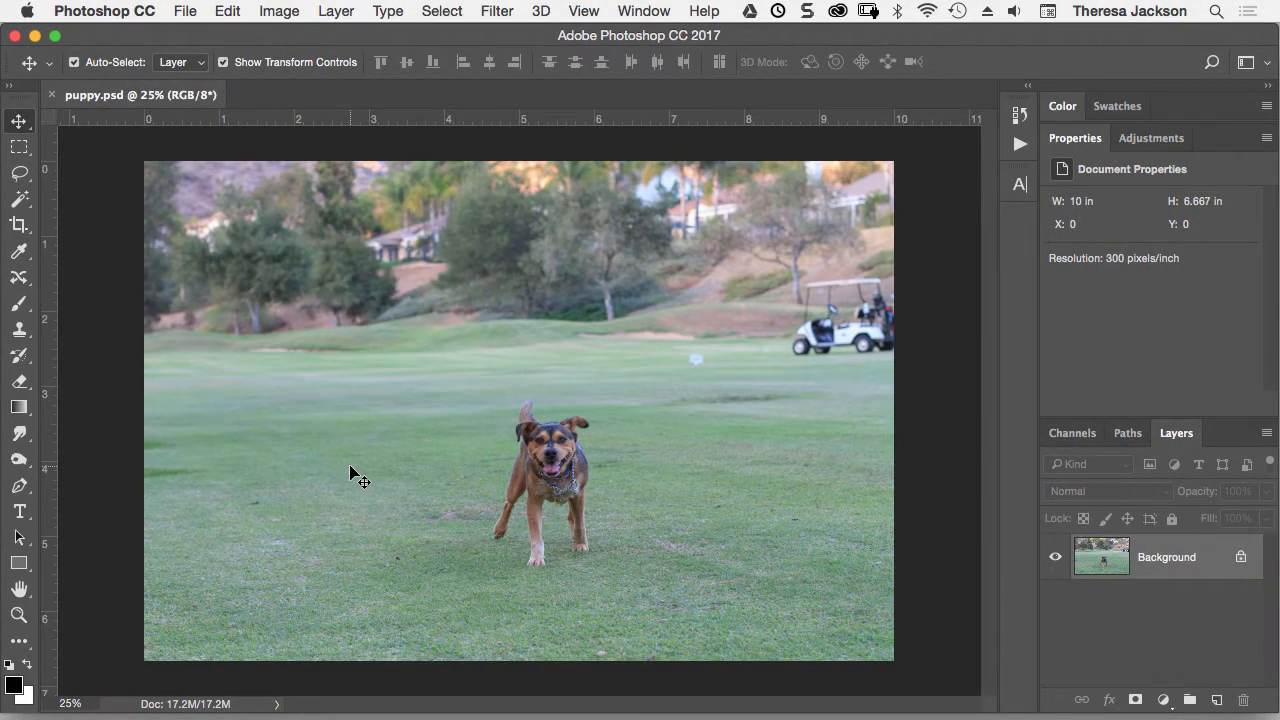
pyautogui.moveTo(372, 470)
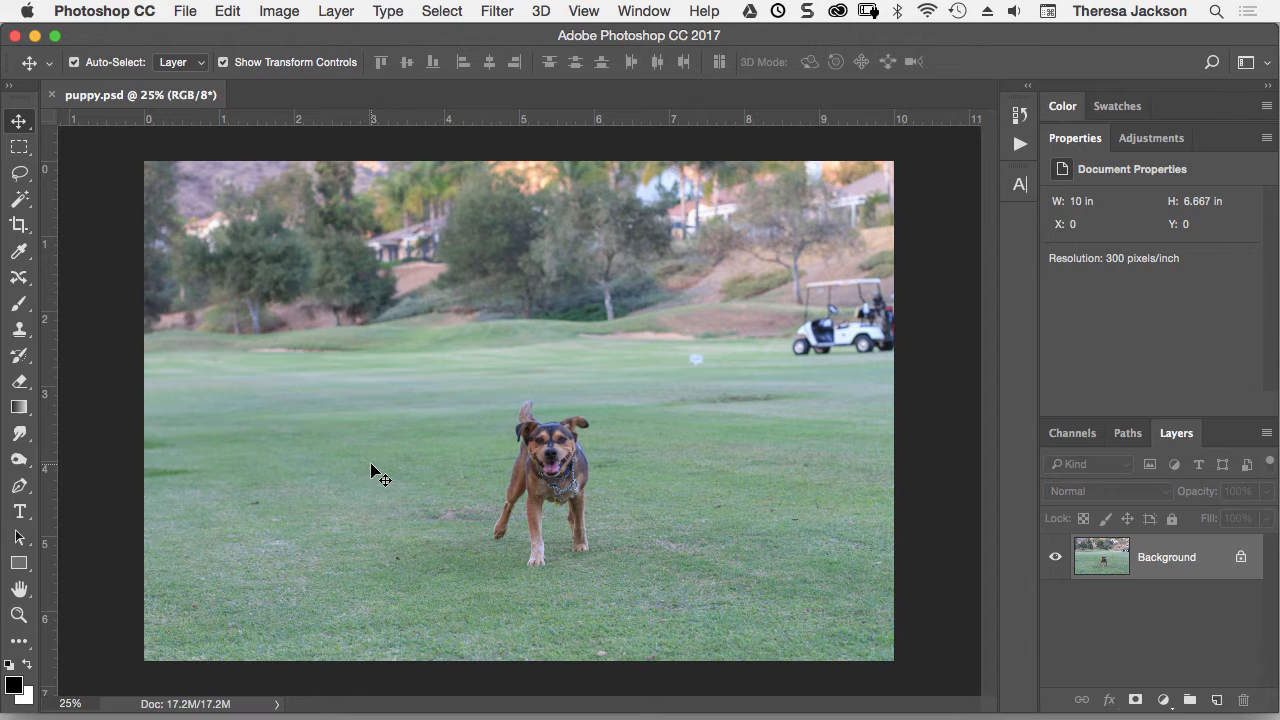
pyautogui.moveTo(384, 472)
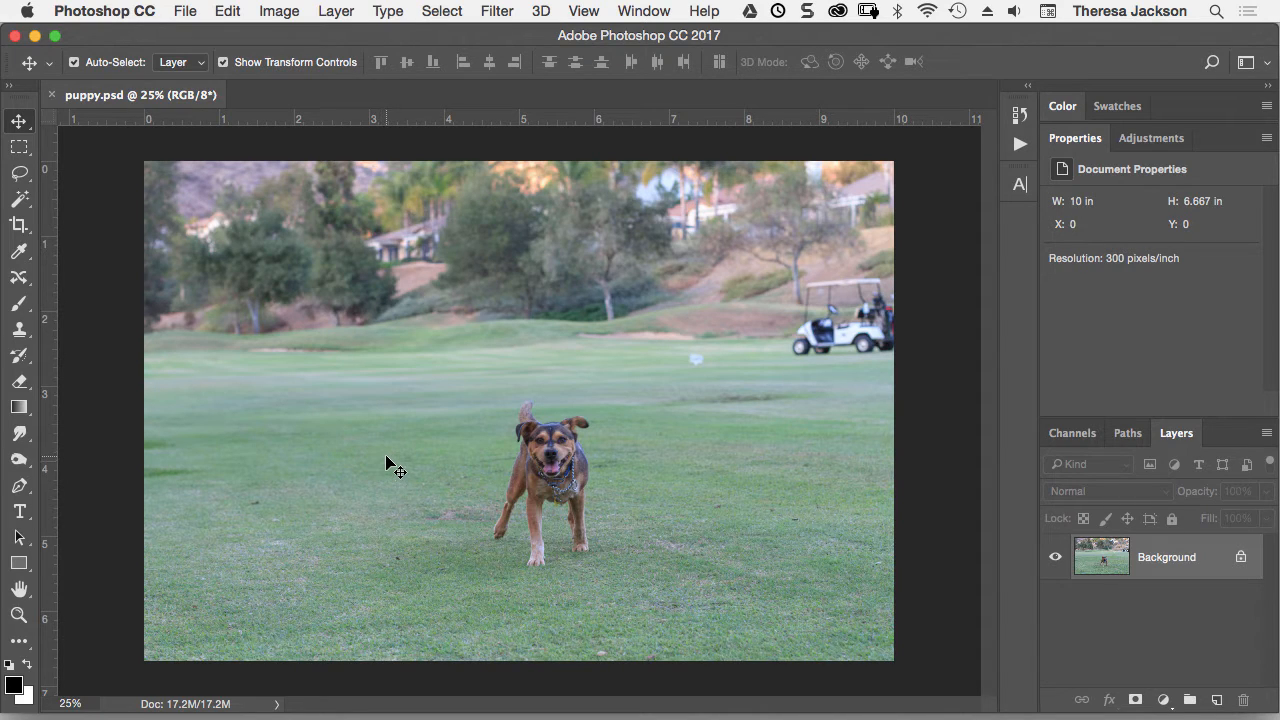
pyautogui.moveTo(390, 464)
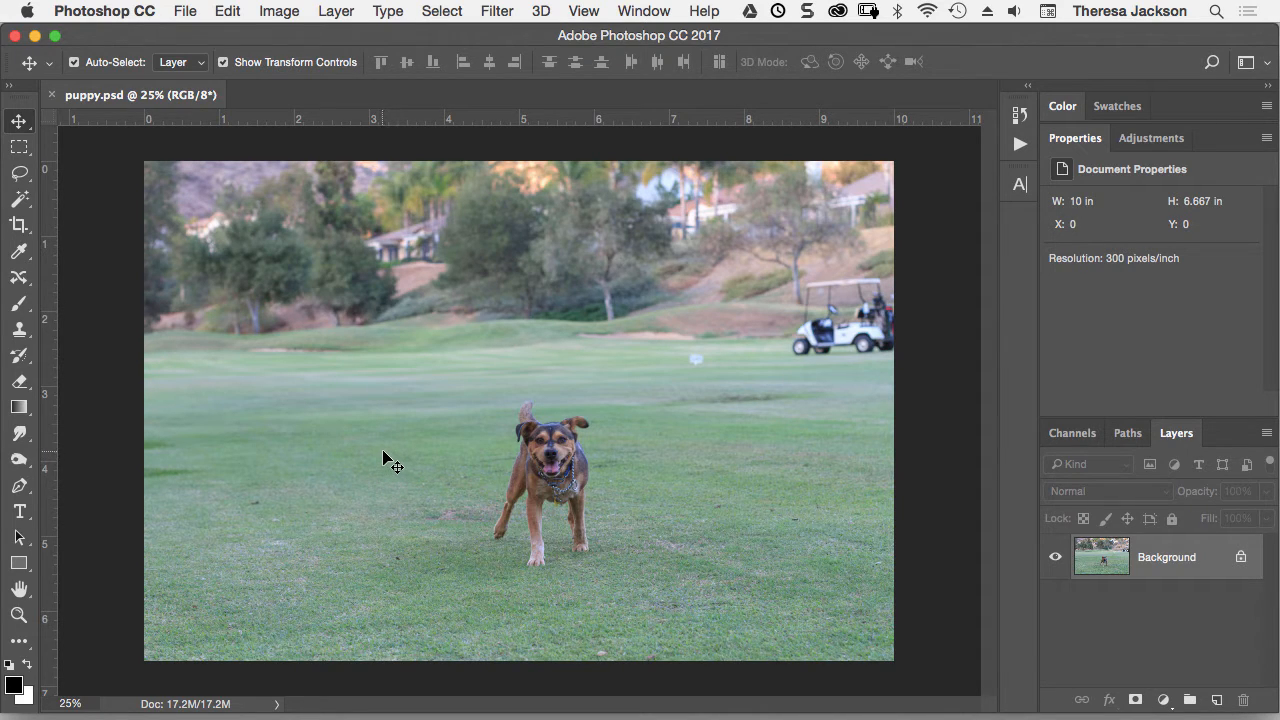
pyautogui.moveTo(388, 464)
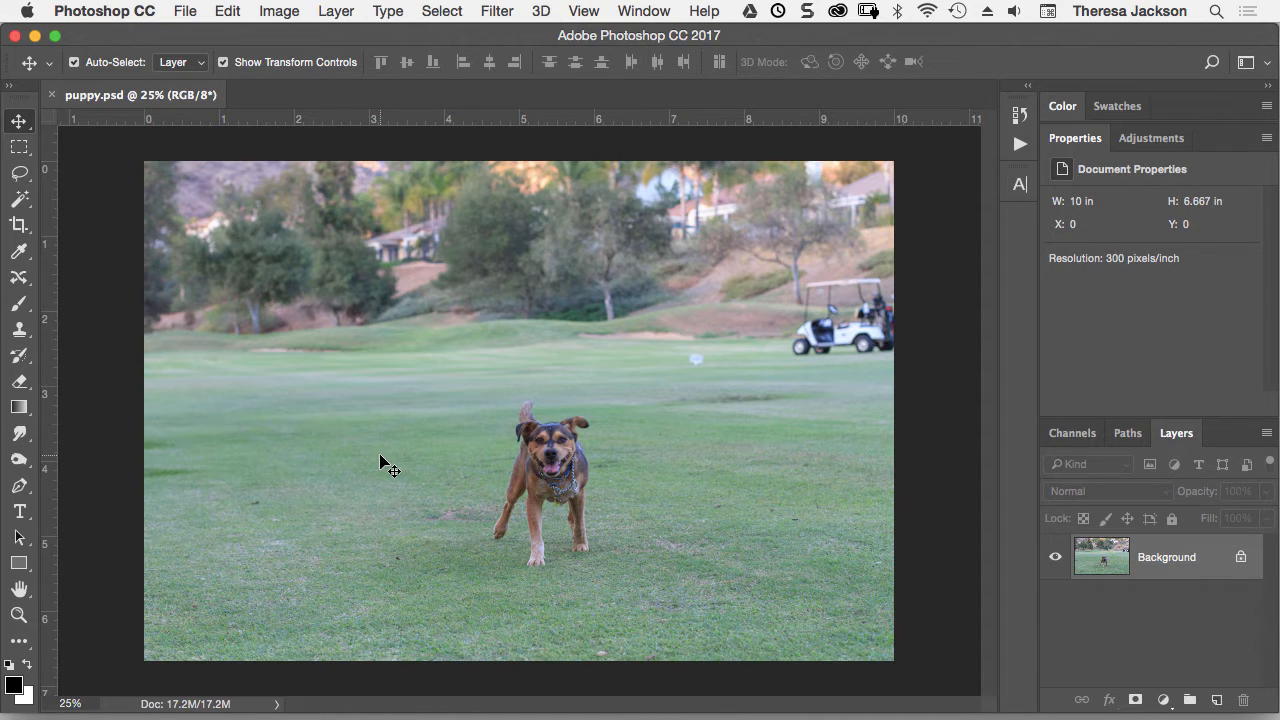
pyautogui.moveTo(390, 460)
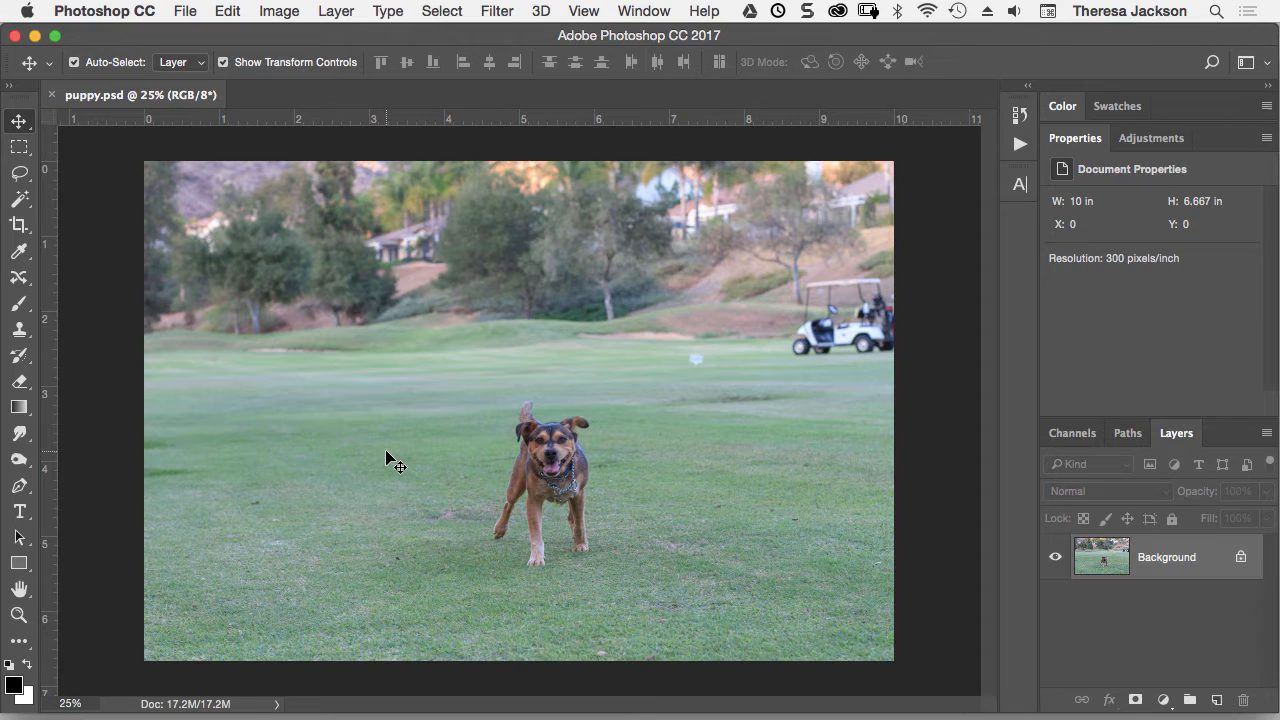
pyautogui.moveTo(532, 480)
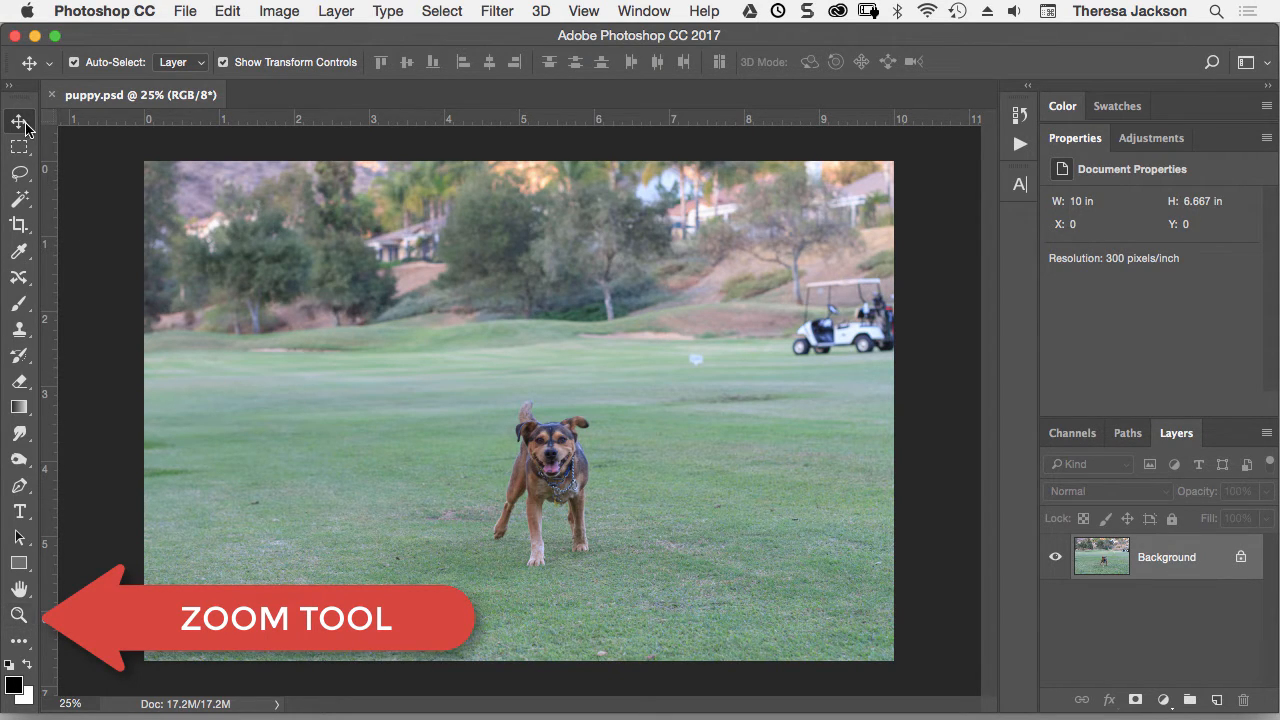
# Zoom in to about 233% on the puppy's face with the temporary Cmd+Space zoom
pyautogui.click(20, 120)
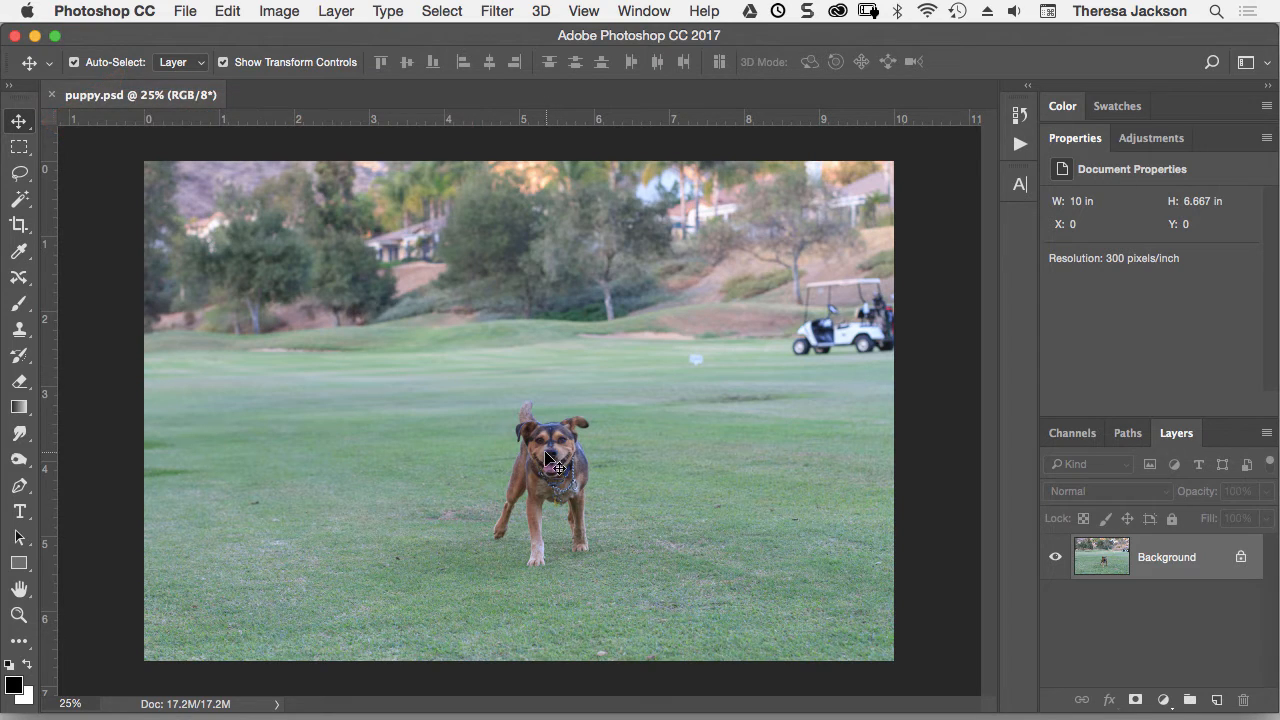
pyautogui.press('cmd+space')
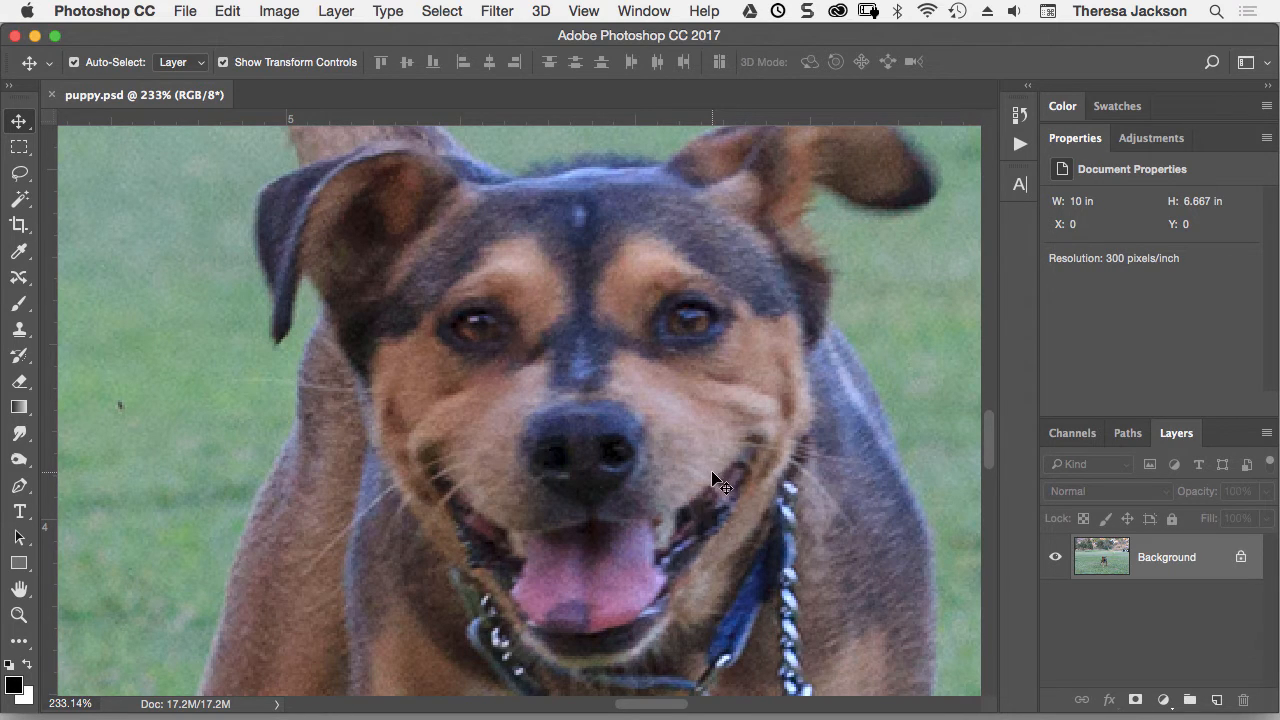
pyautogui.moveTo(708, 442)
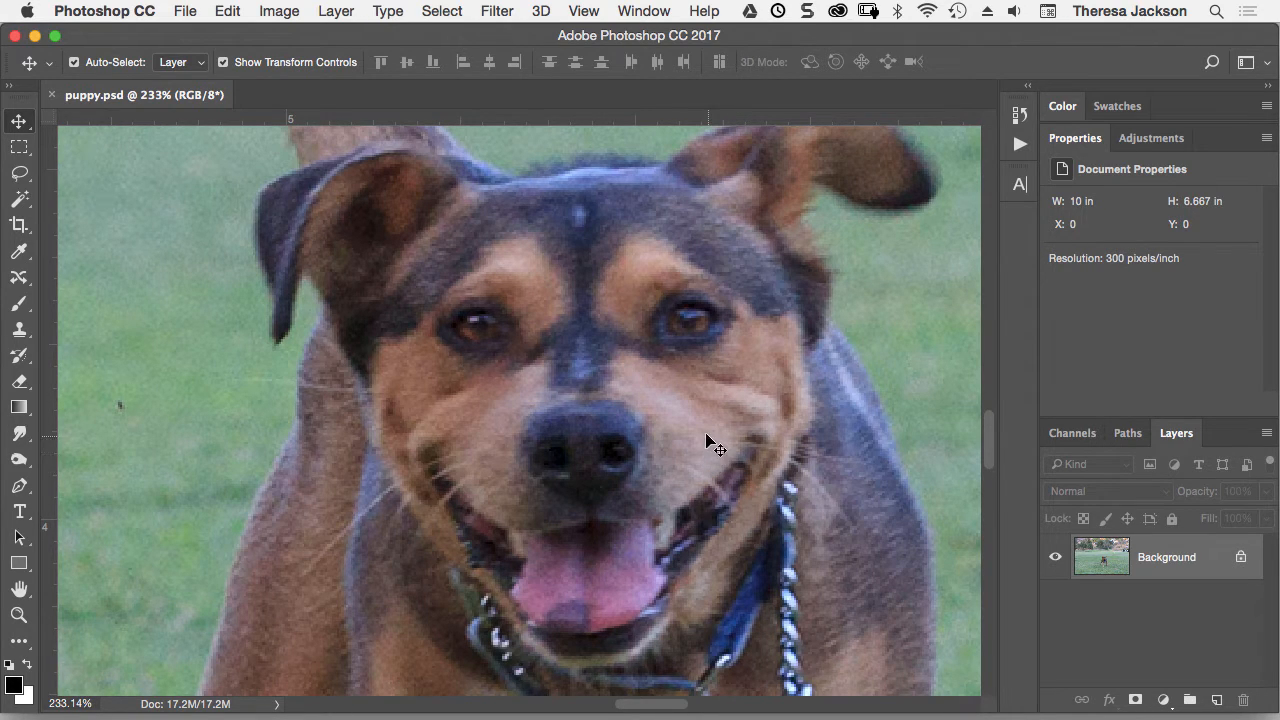
pyautogui.moveTo(712, 456)
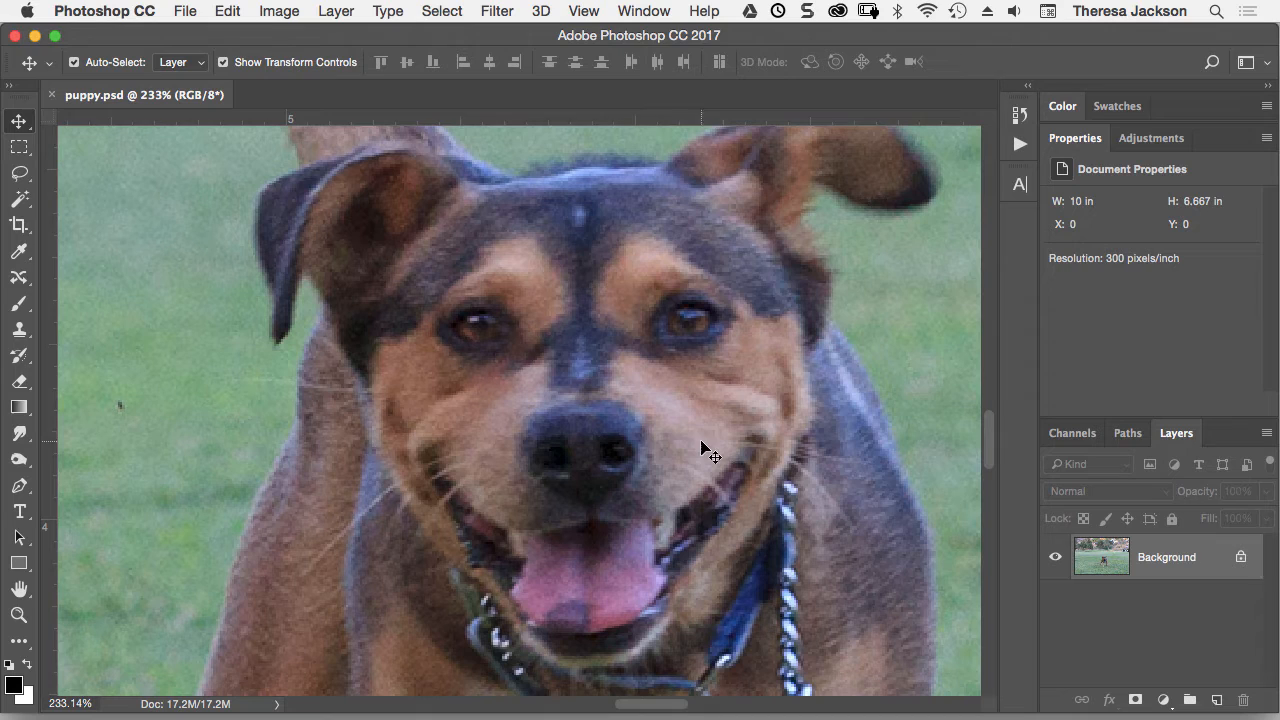
pyautogui.moveTo(658, 448)
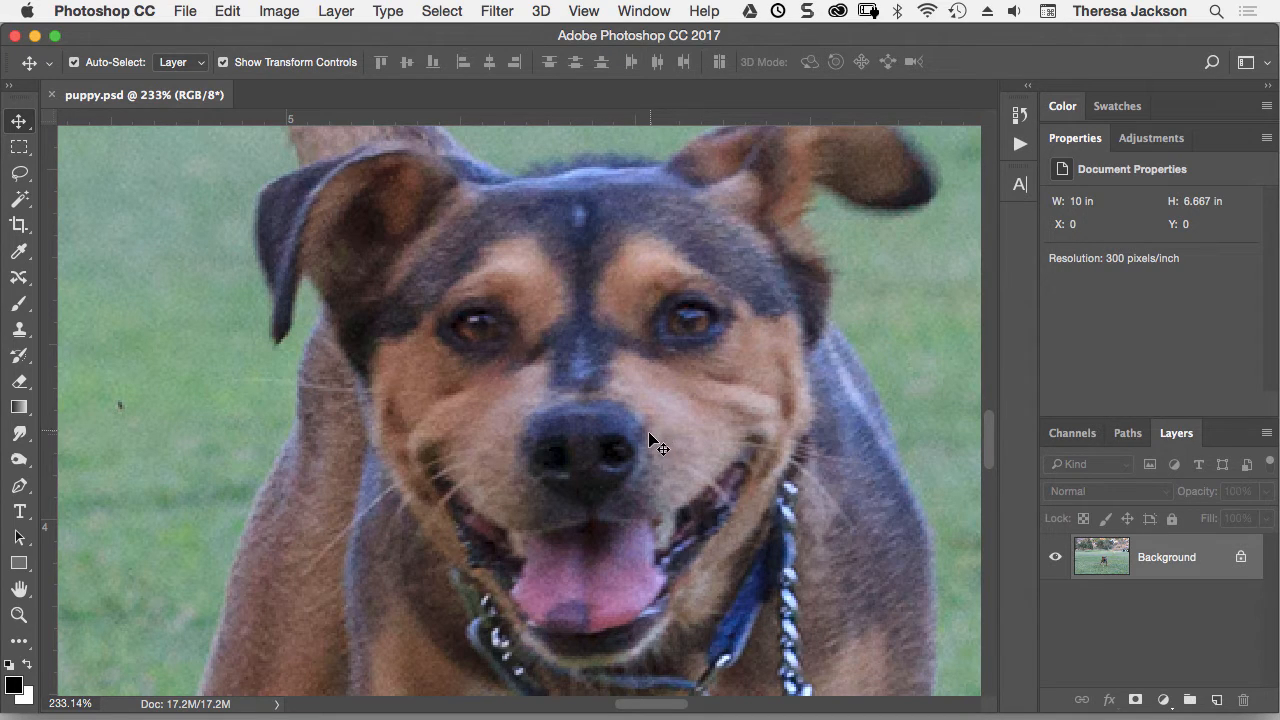
pyautogui.moveTo(644, 448)
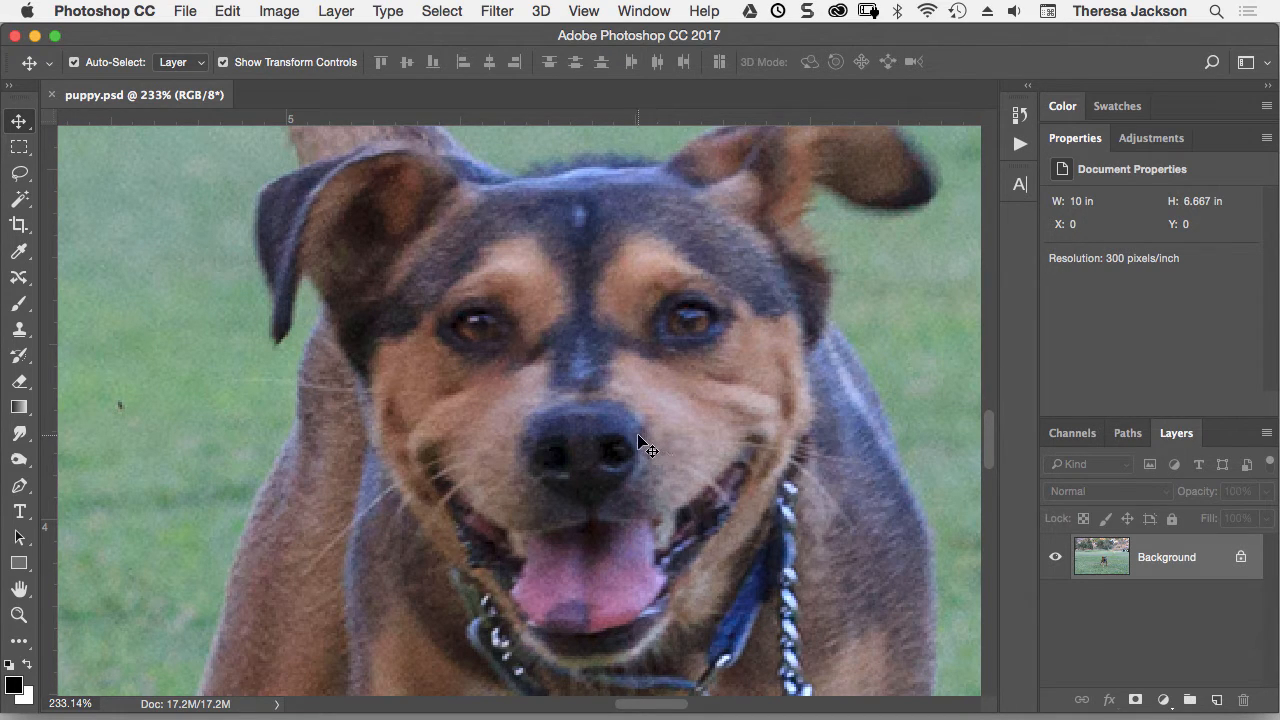
pyautogui.moveTo(600, 444)
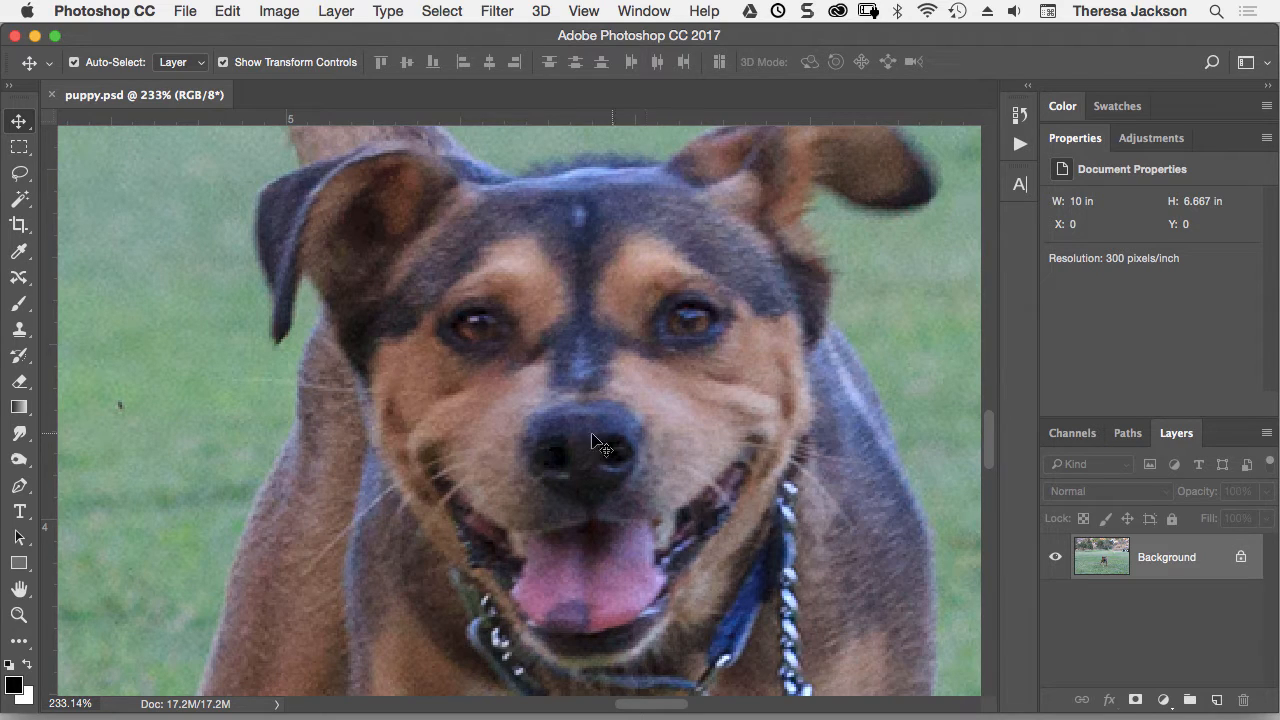
pyautogui.moveTo(468, 436)
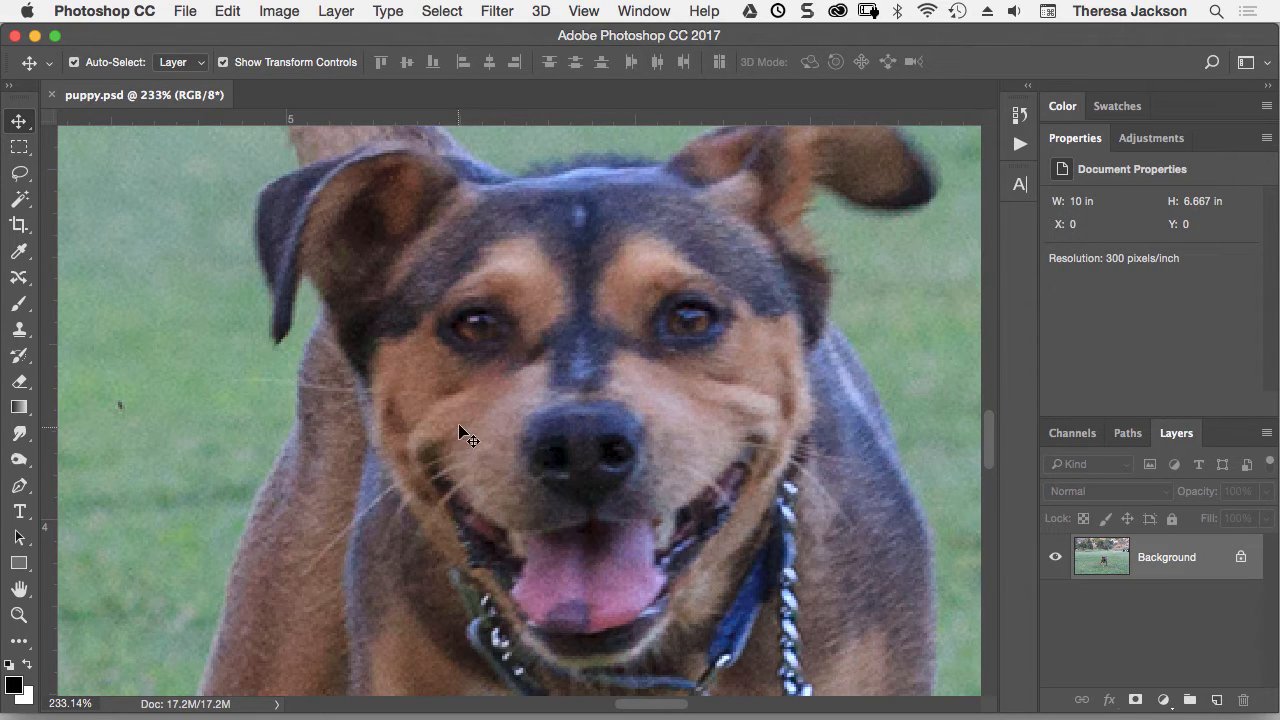
pyautogui.moveTo(490, 424)
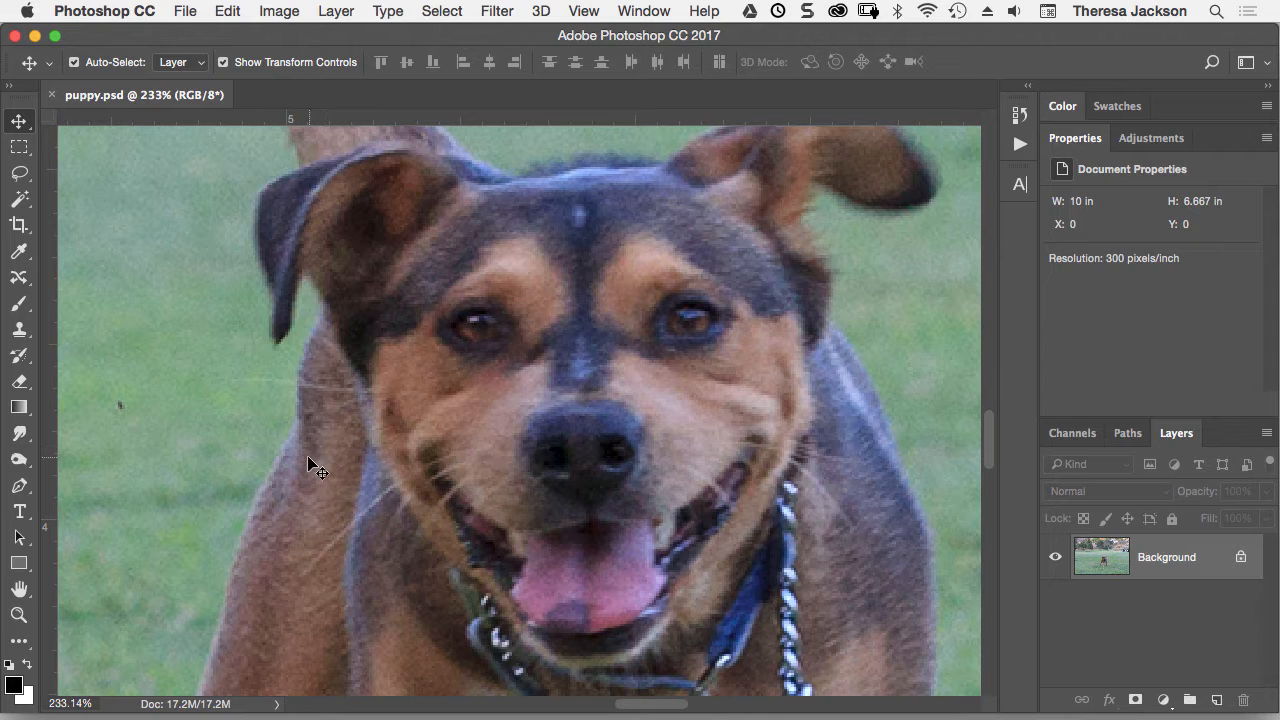
pyautogui.moveTo(368, 464)
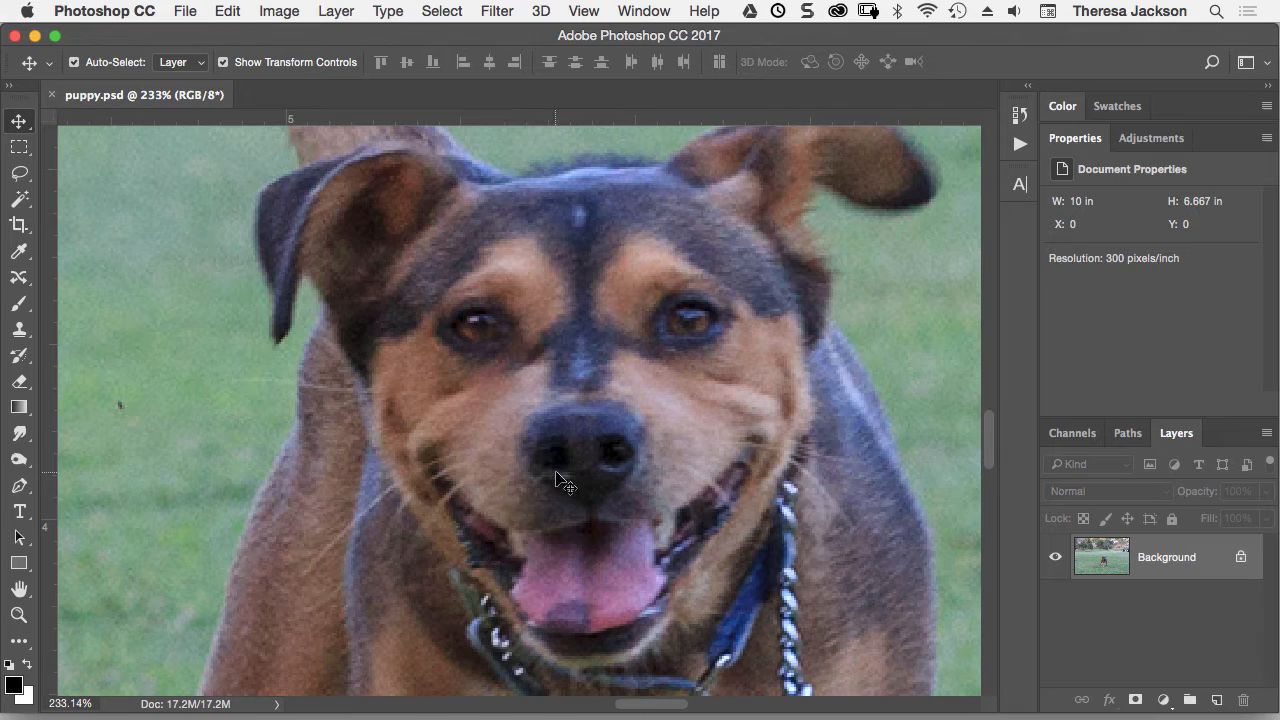
pyautogui.moveTo(572, 488)
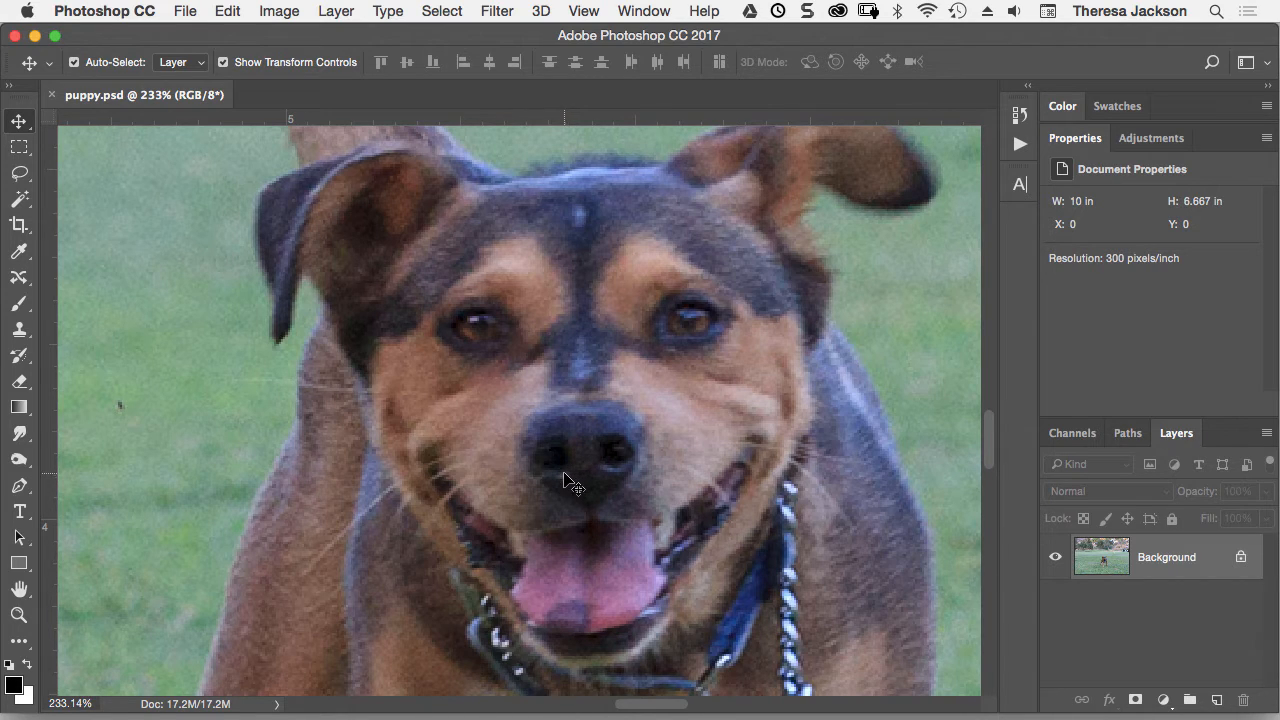
pyautogui.moveTo(536, 476)
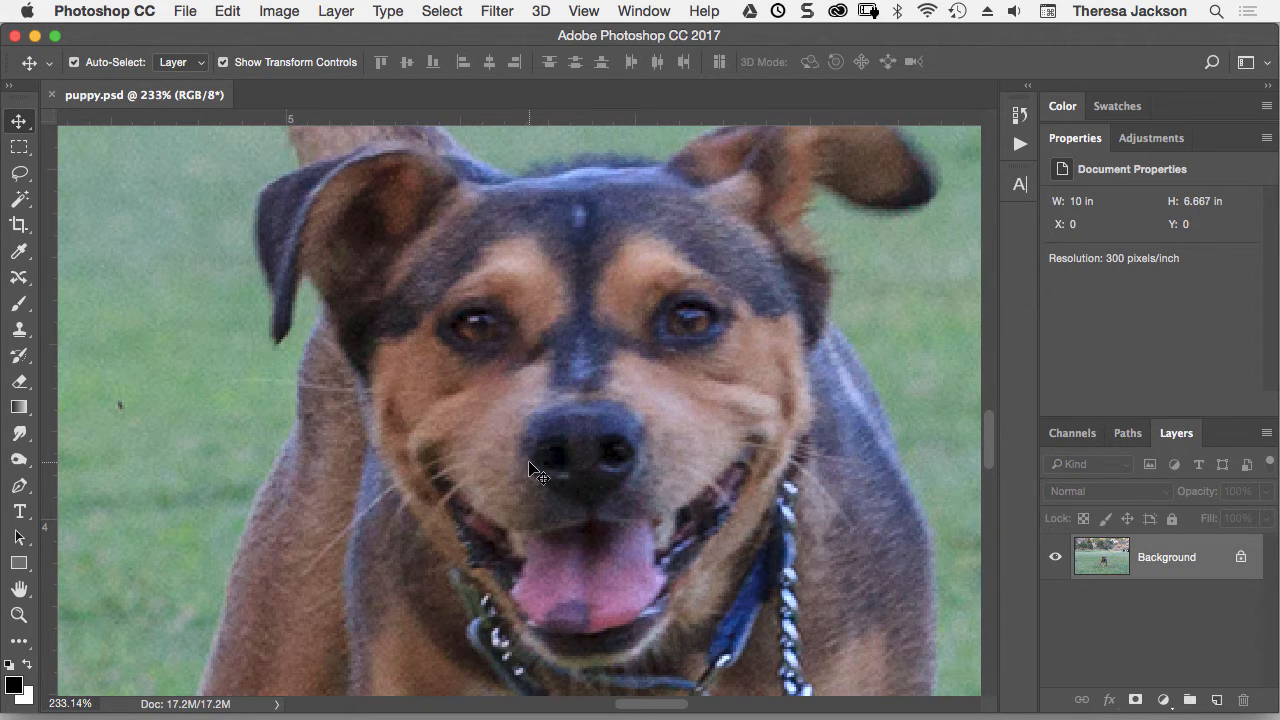
pyautogui.click(18, 592)
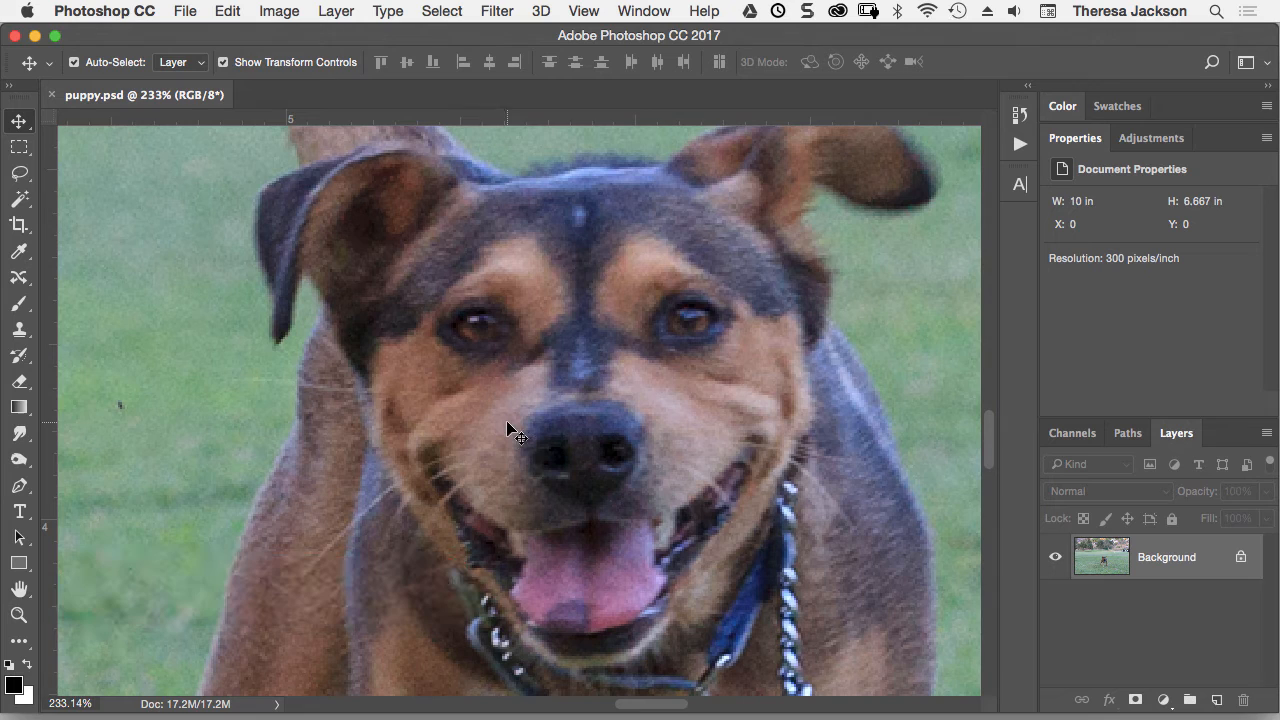
pyautogui.moveTo(502, 436)
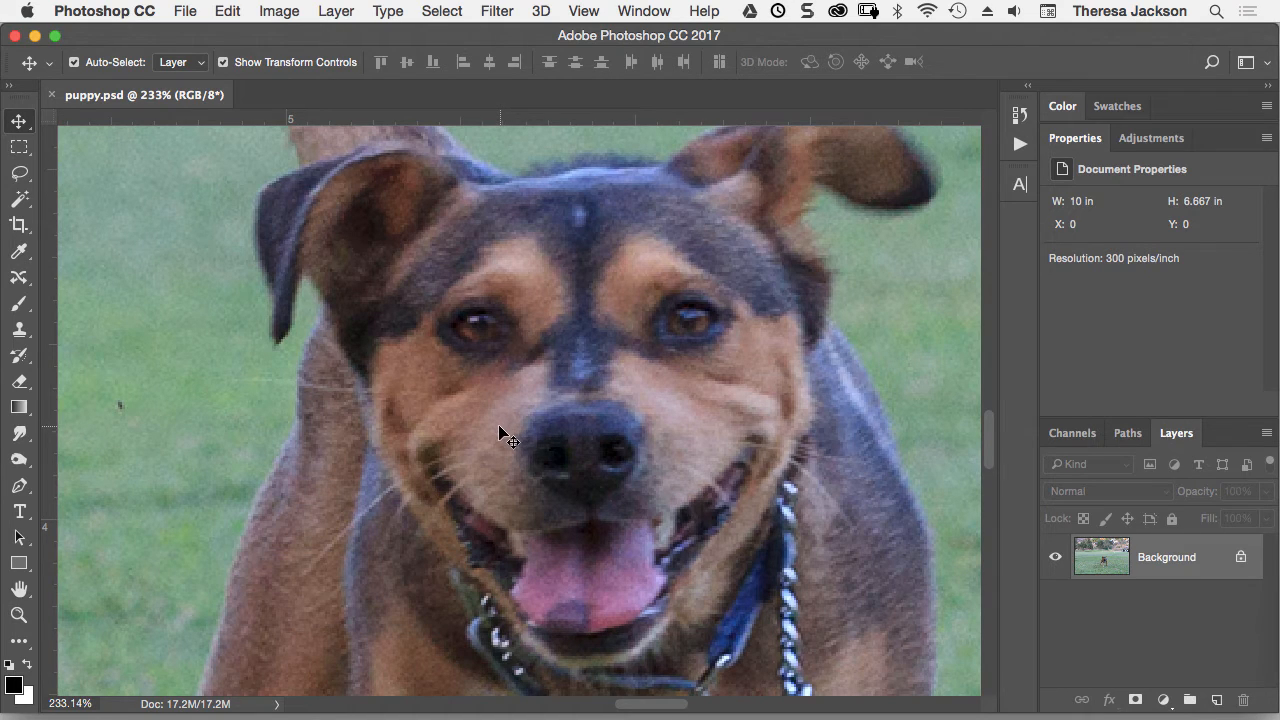
# Pan with the temporary Hand tool from the face across the grass down to the collar and legs
pyautogui.press('space')
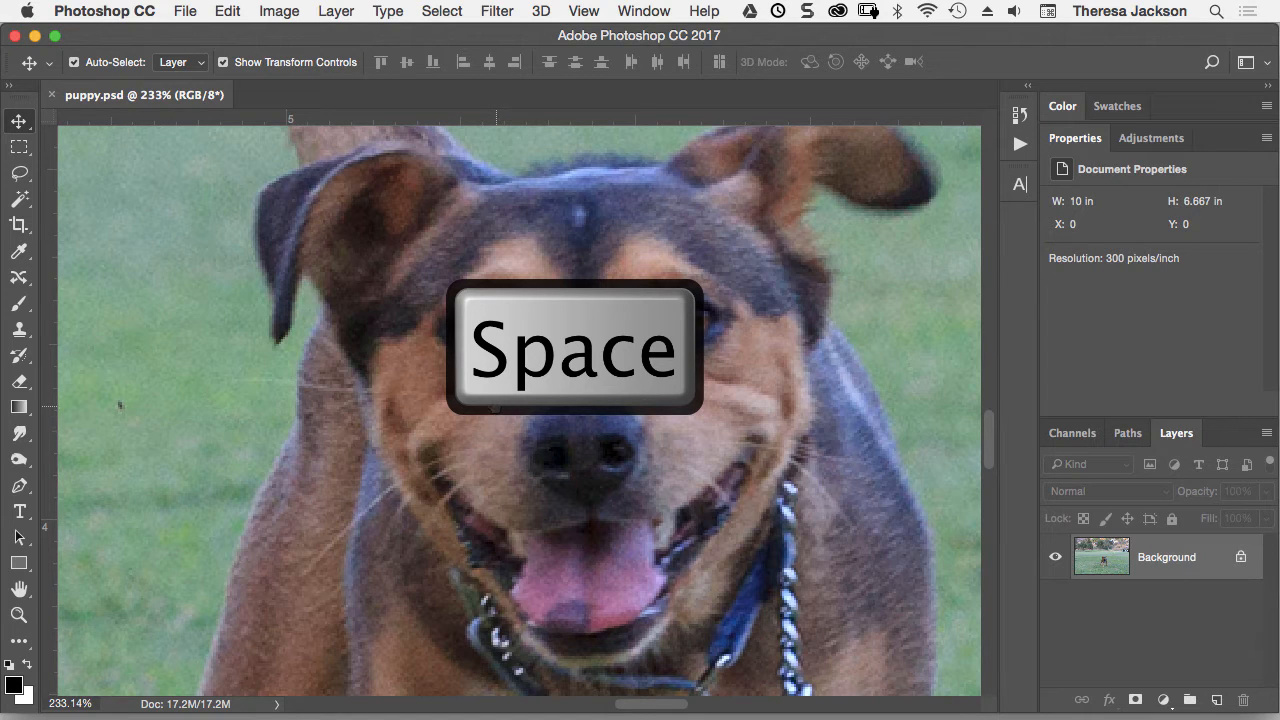
pyautogui.press('space')
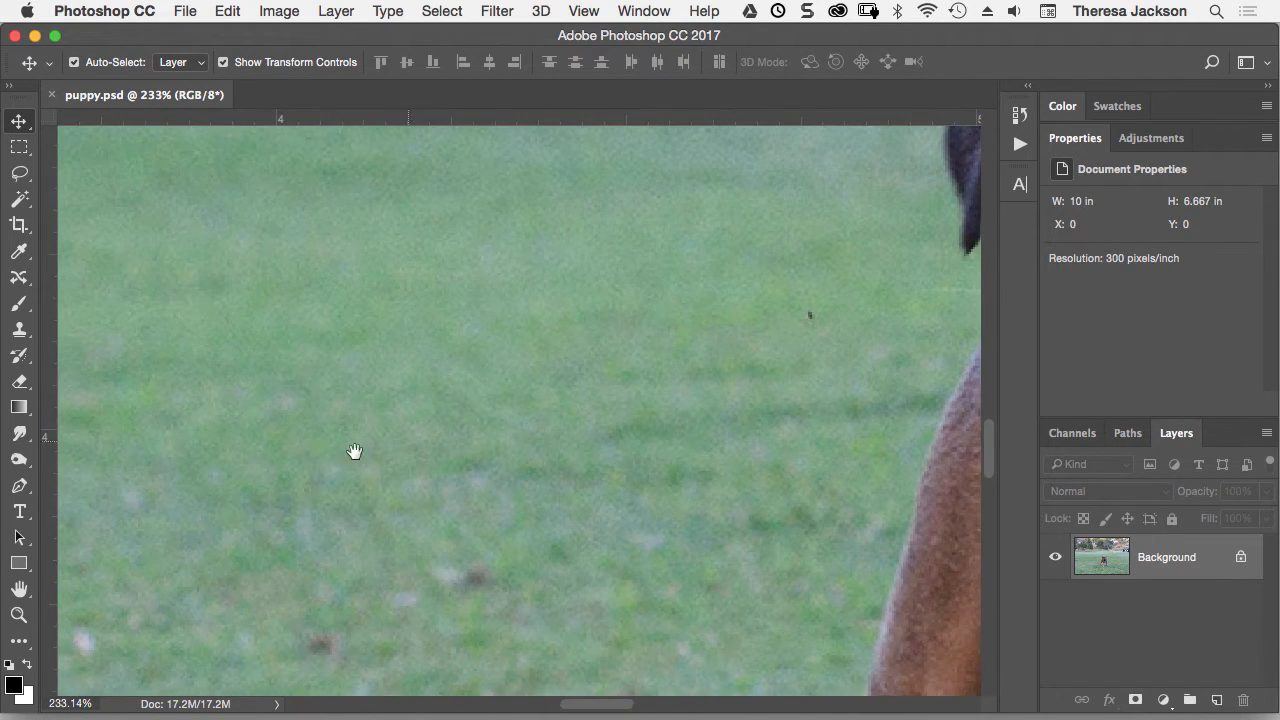
pyautogui.moveTo(356, 452); pyautogui.dragTo(790, 368)
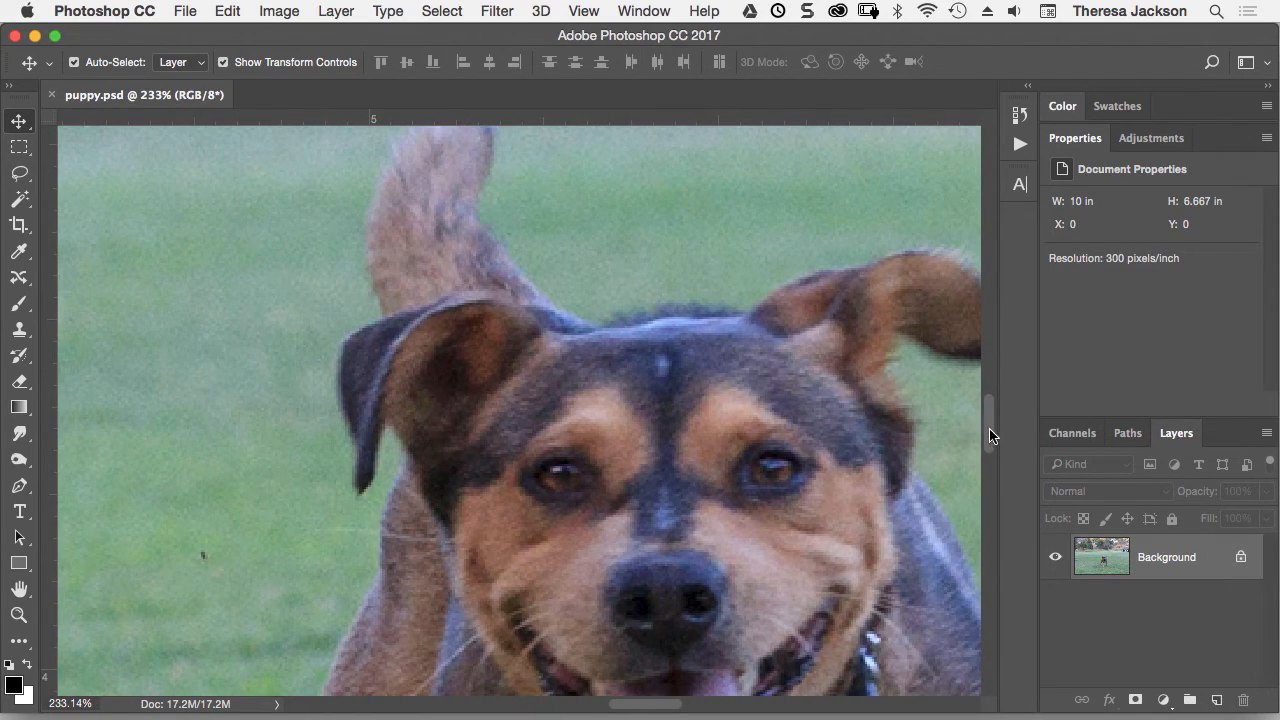
pyautogui.scroll(-3)
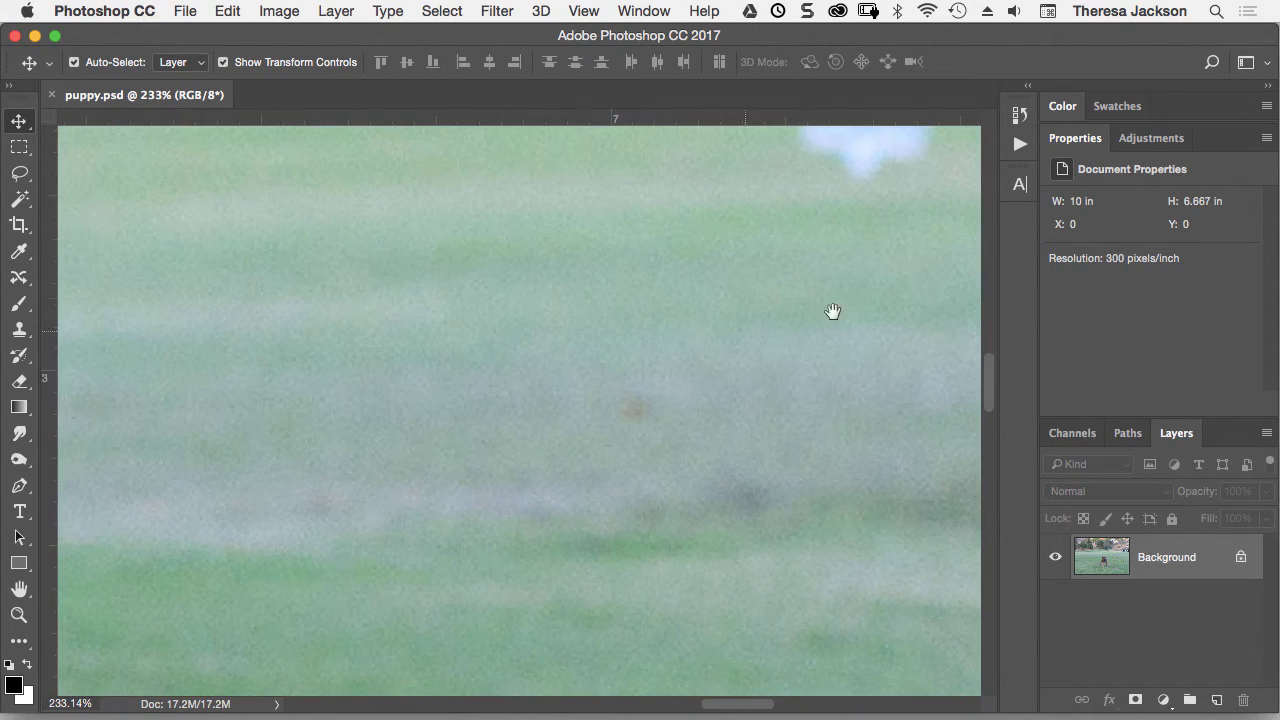
pyautogui.moveTo(832, 312); pyautogui.dragTo(564, 270)
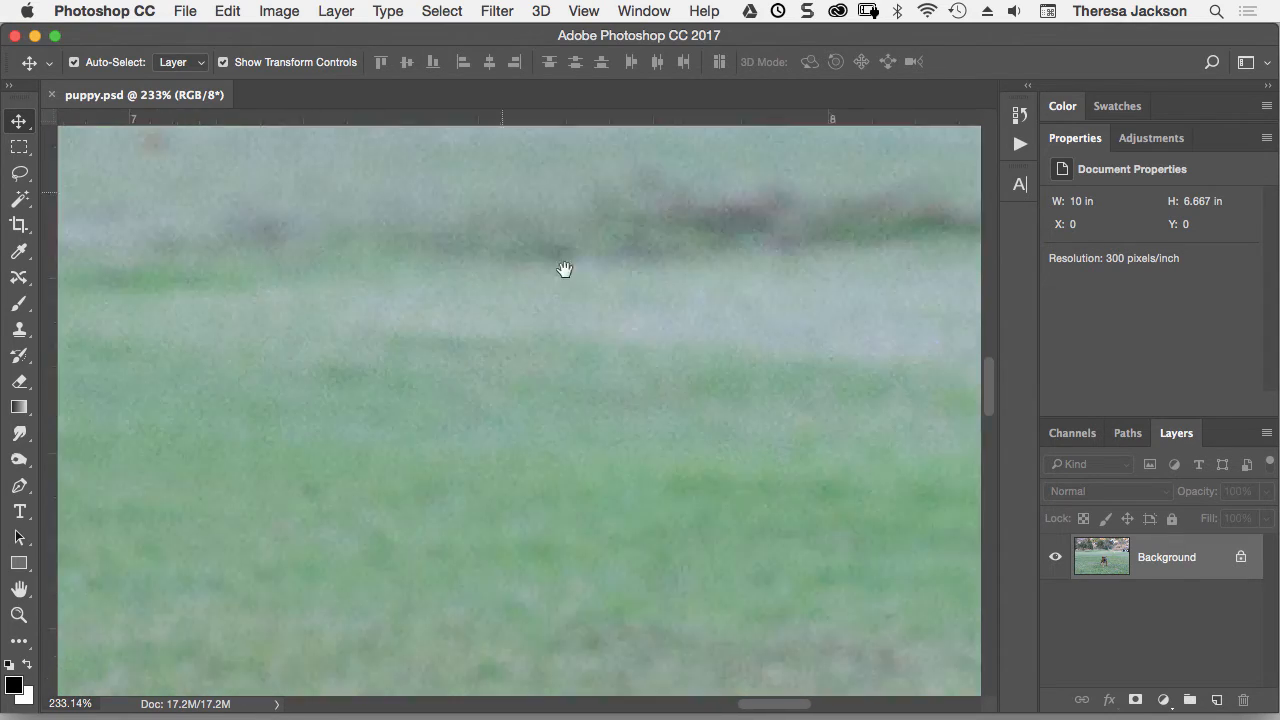
pyautogui.moveTo(564, 270); pyautogui.dragTo(684, 338)
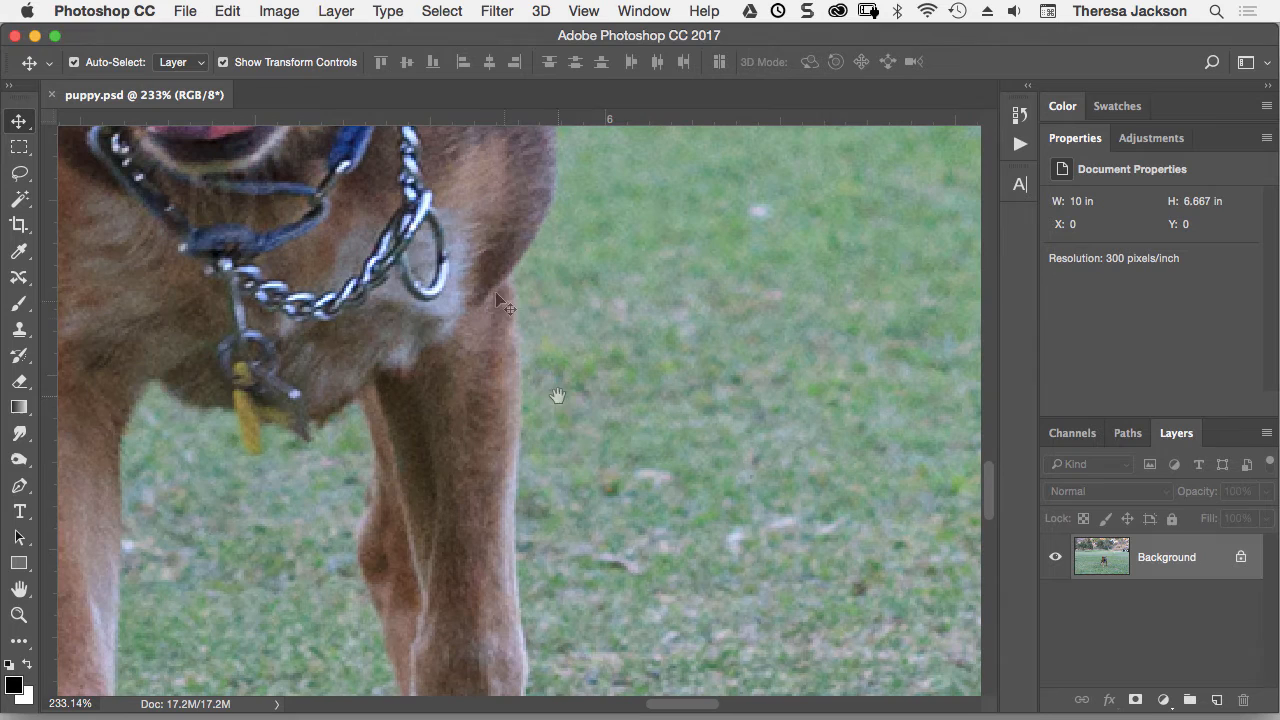
pyautogui.moveTo(460, 322)
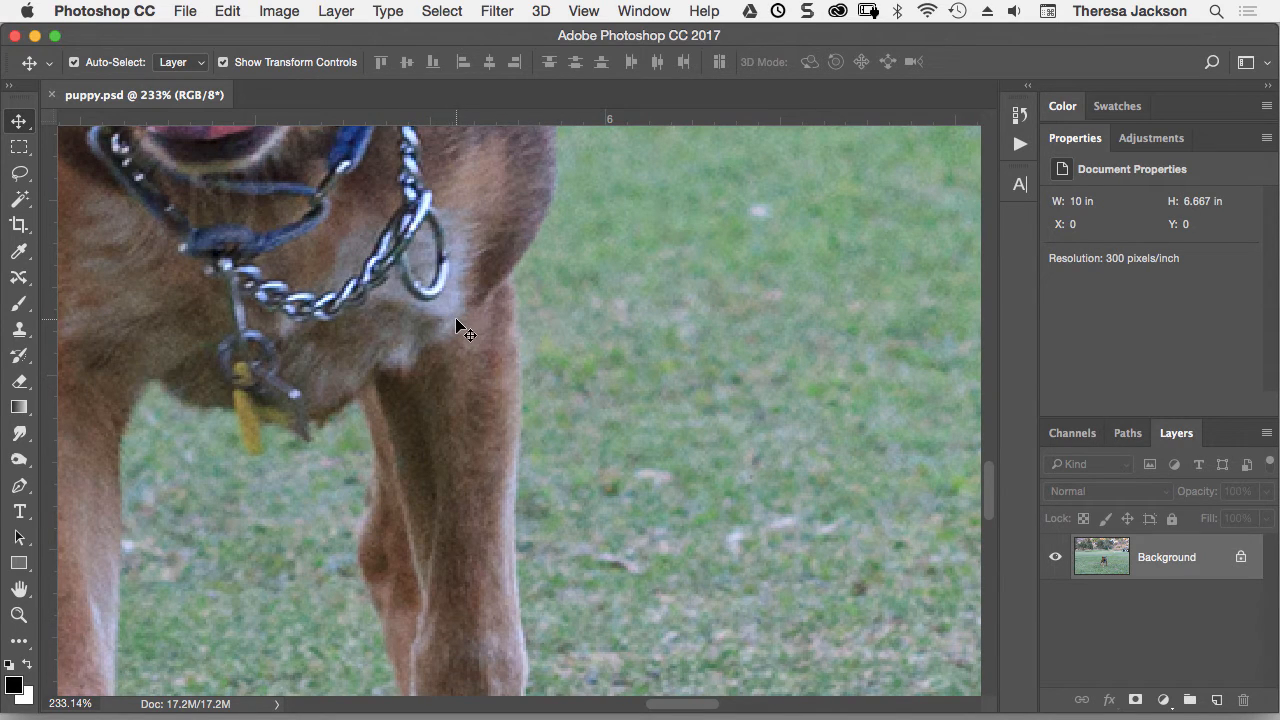
pyautogui.moveTo(456, 330)
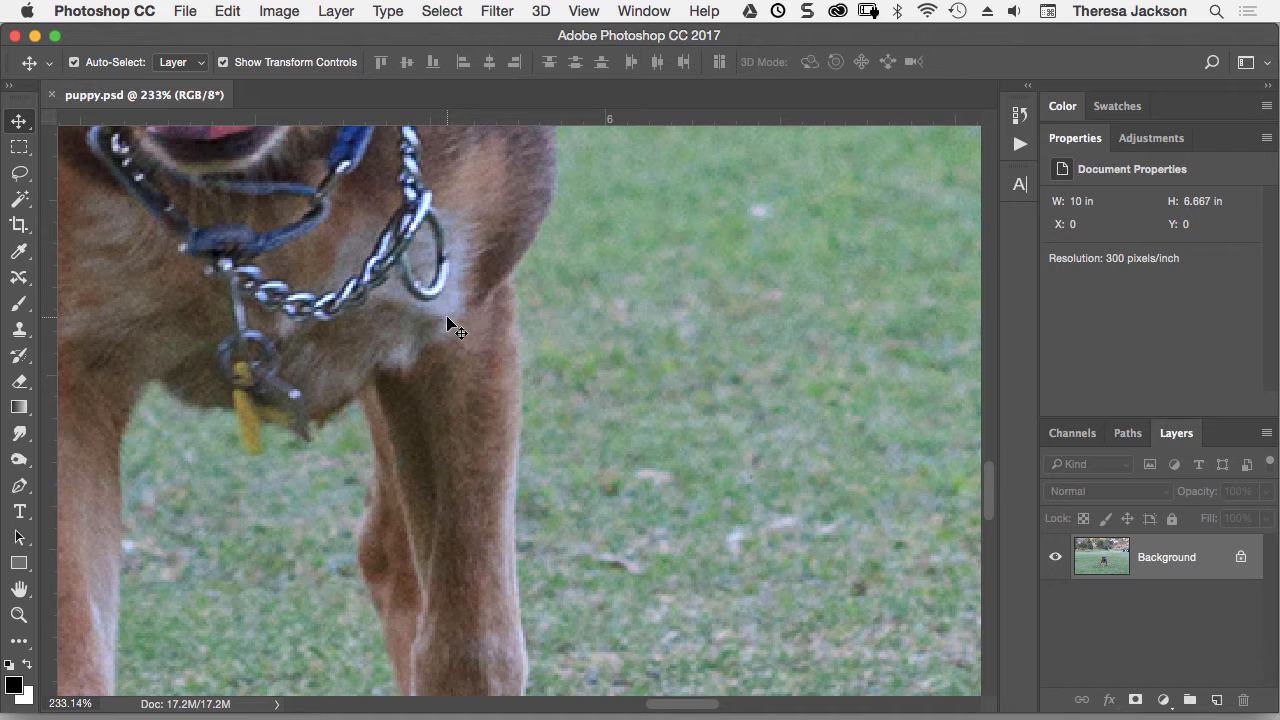
# Fit the whole puppy photo on screen with Cmd+0
pyautogui.press('cmd+0')
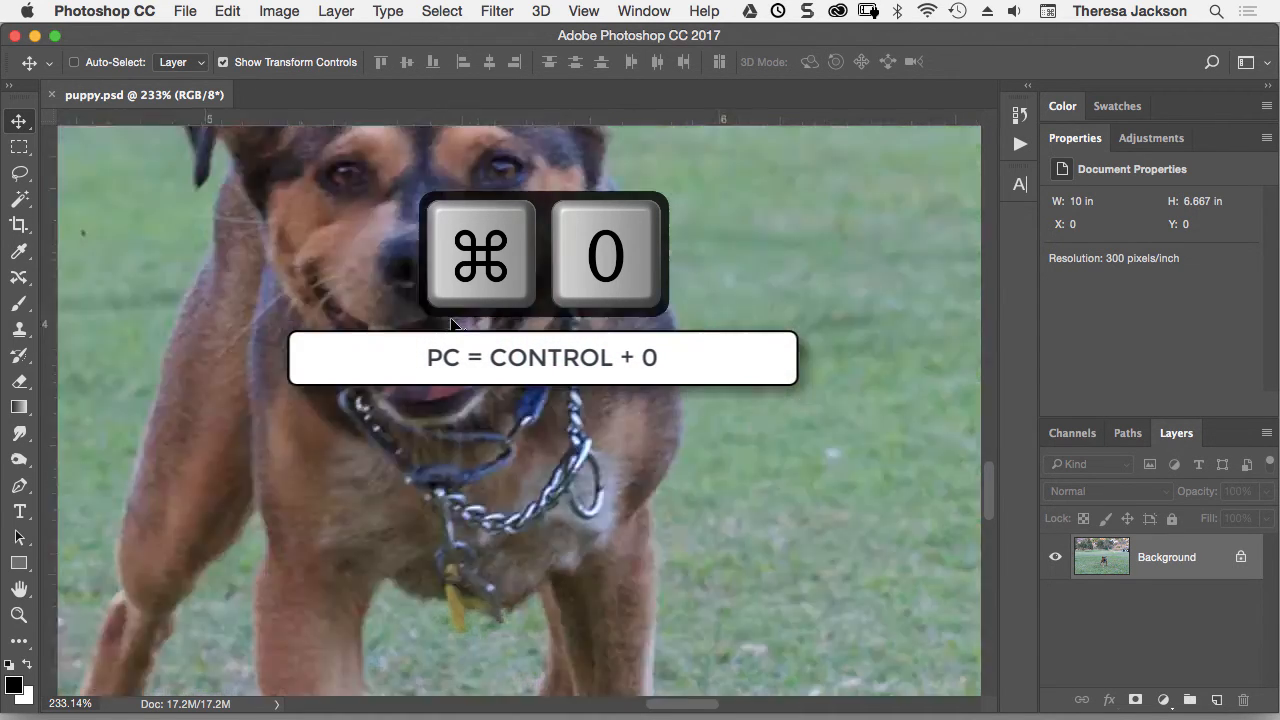
pyautogui.press('cmd+0')
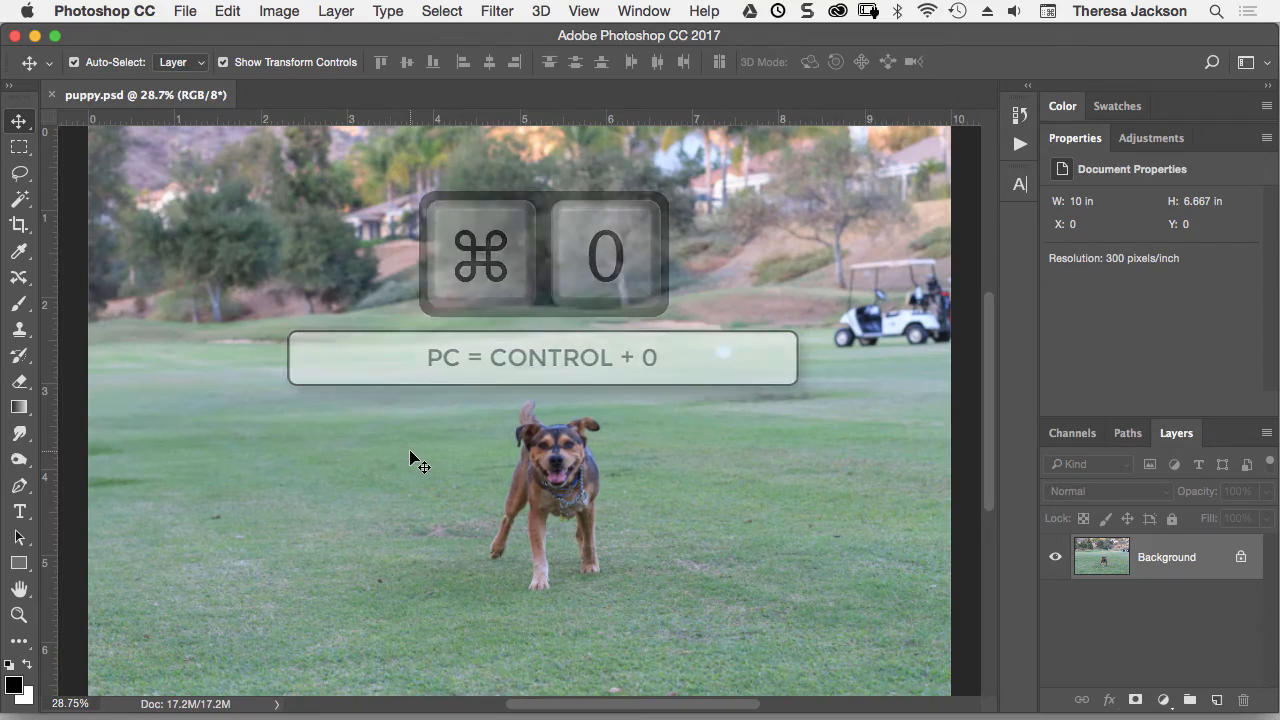
pyautogui.press('cmd+0')
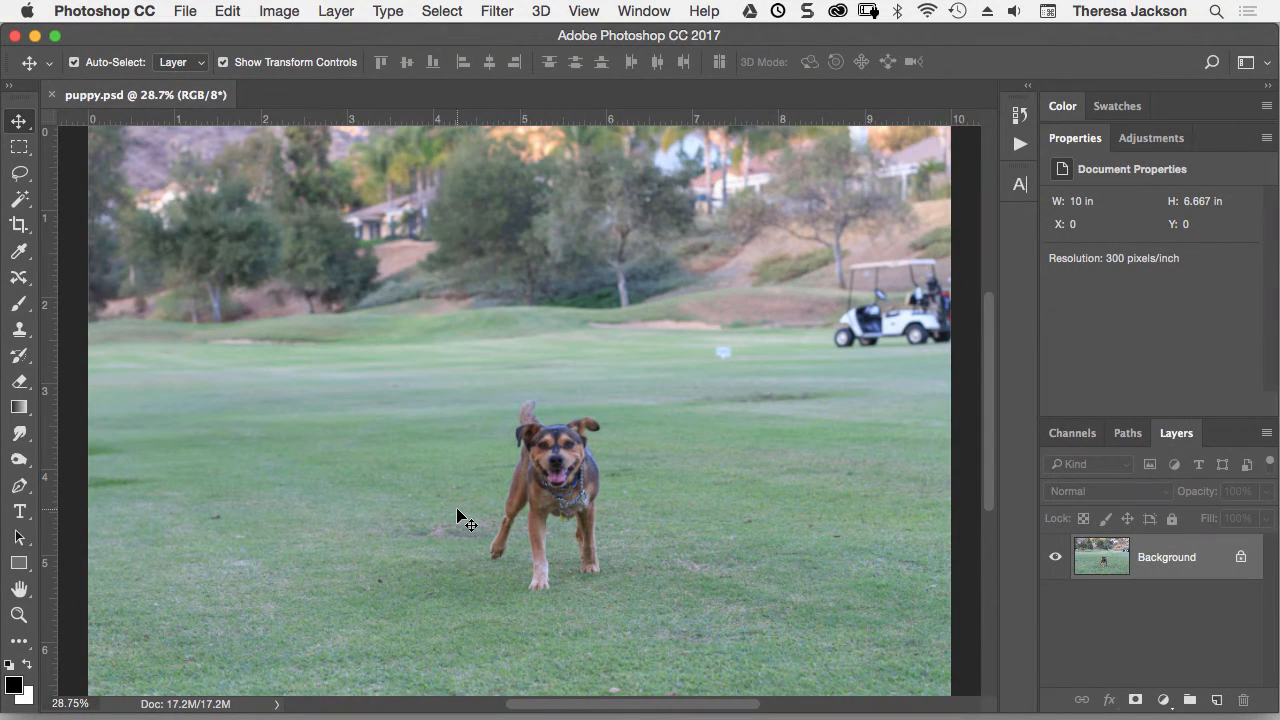
pyautogui.moveTo(422, 512)
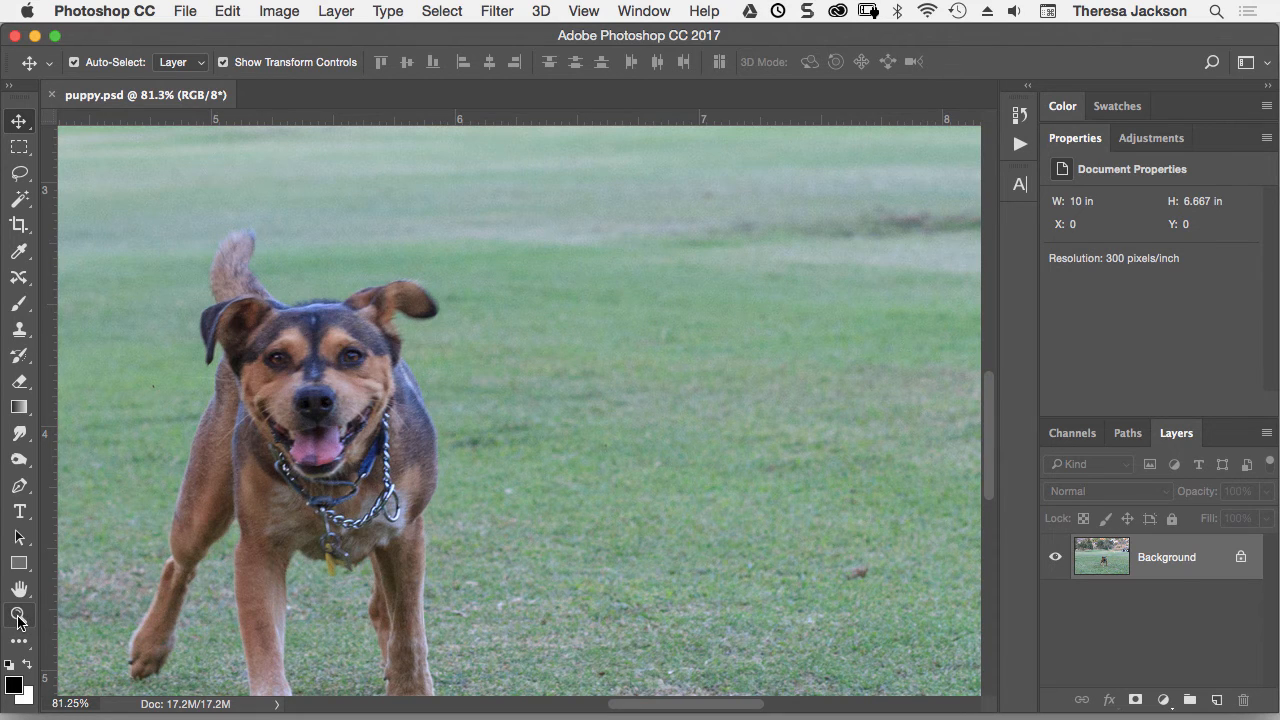
# Enable Scrubby Zoom in the Zoom tool options, then return to the Move tool
pyautogui.click(18, 616)
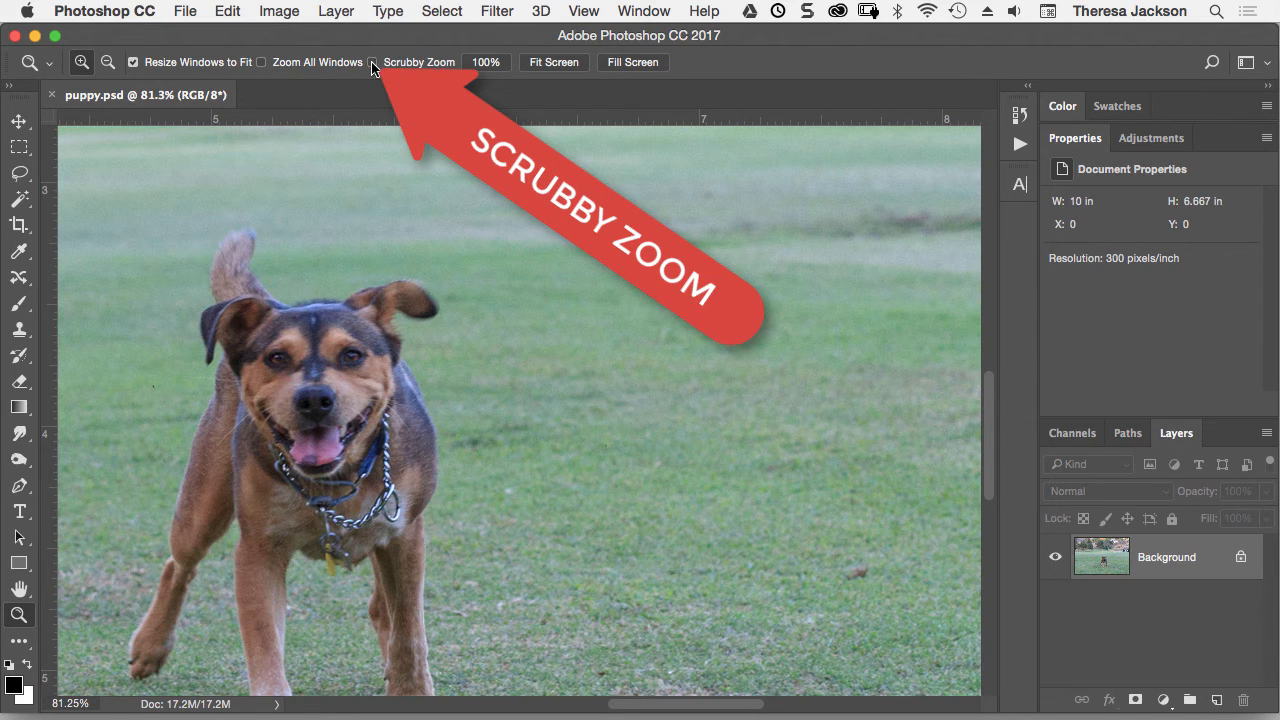
pyautogui.click(372, 62)
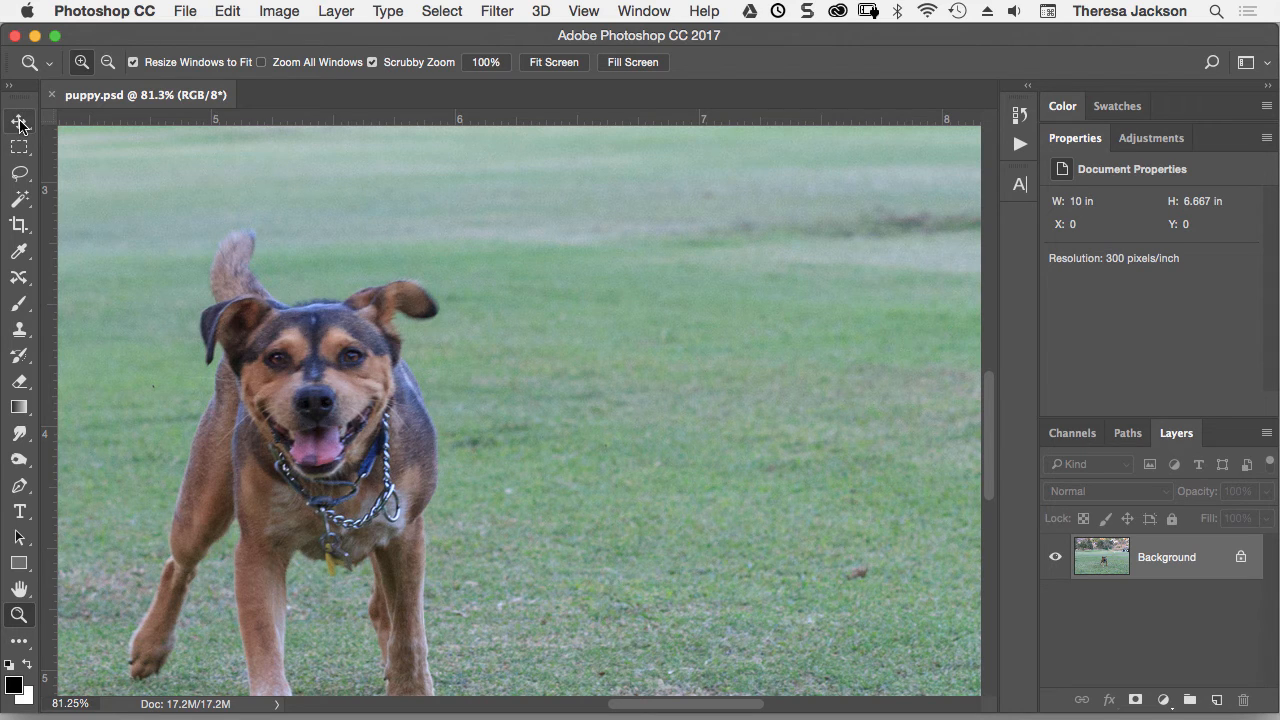
pyautogui.click(18, 122)
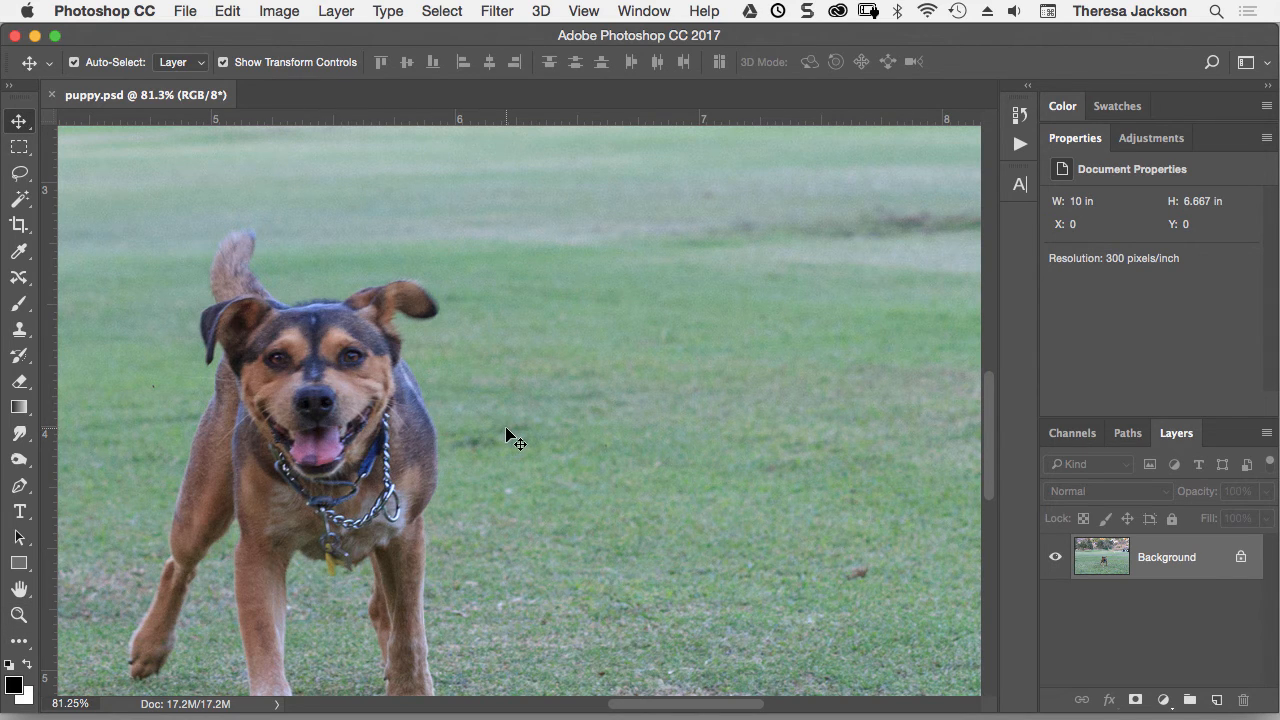